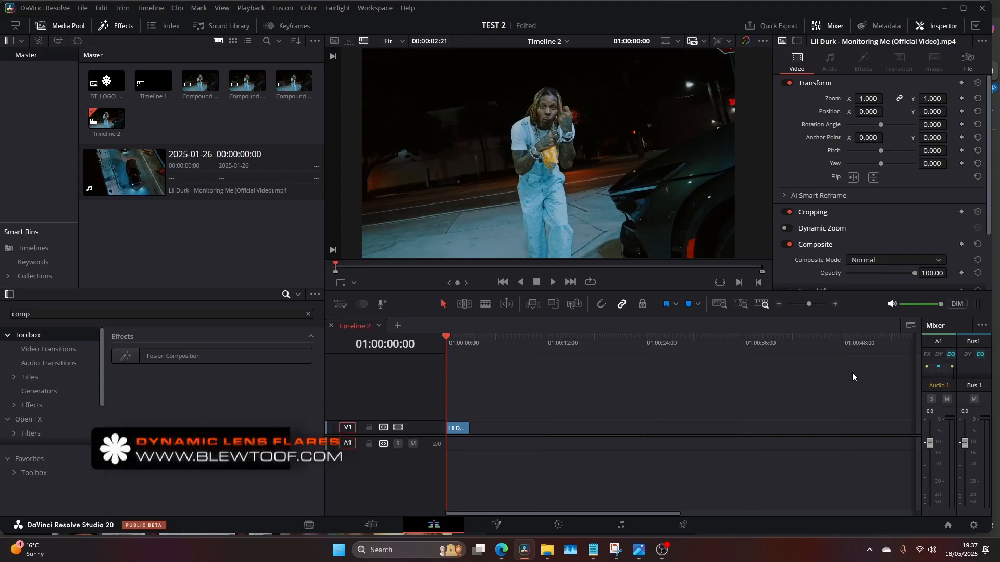
Step: Convert the timeline's music video clip into Compound Clip 3
click(456, 428)
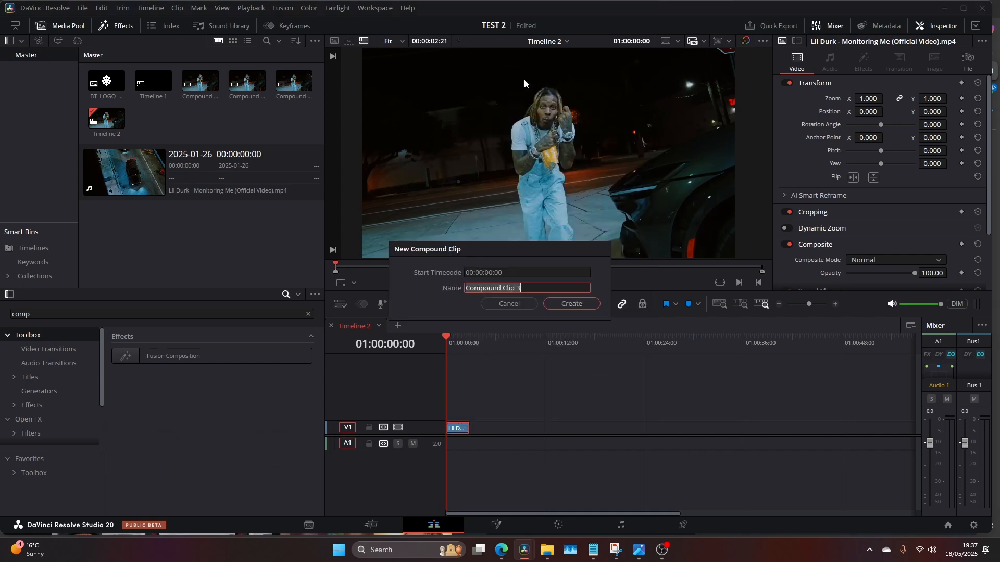
click(569, 303)
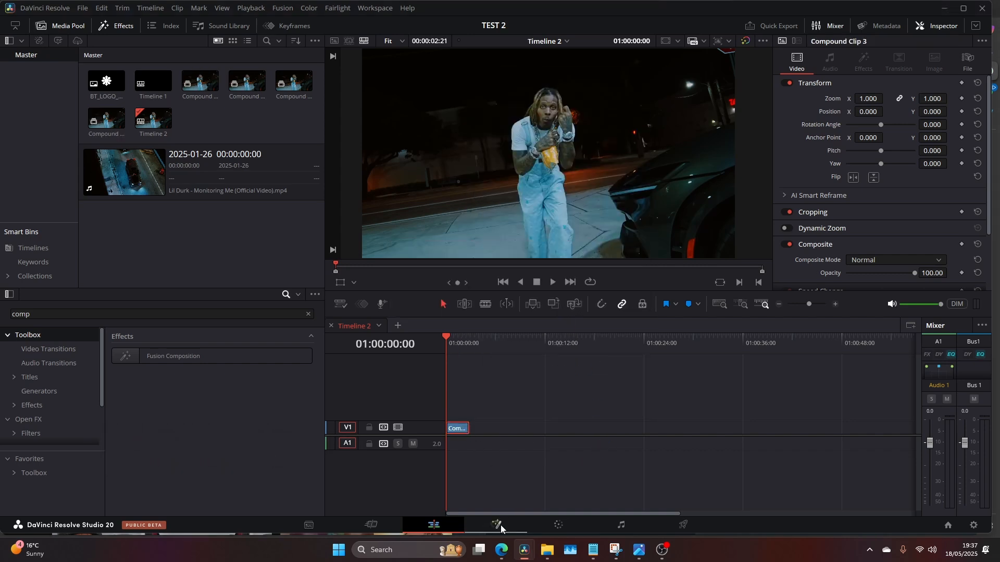
Step: Add a Tracker node in Fusion with its pattern beside the subject's head and track it forward
click(495, 525)
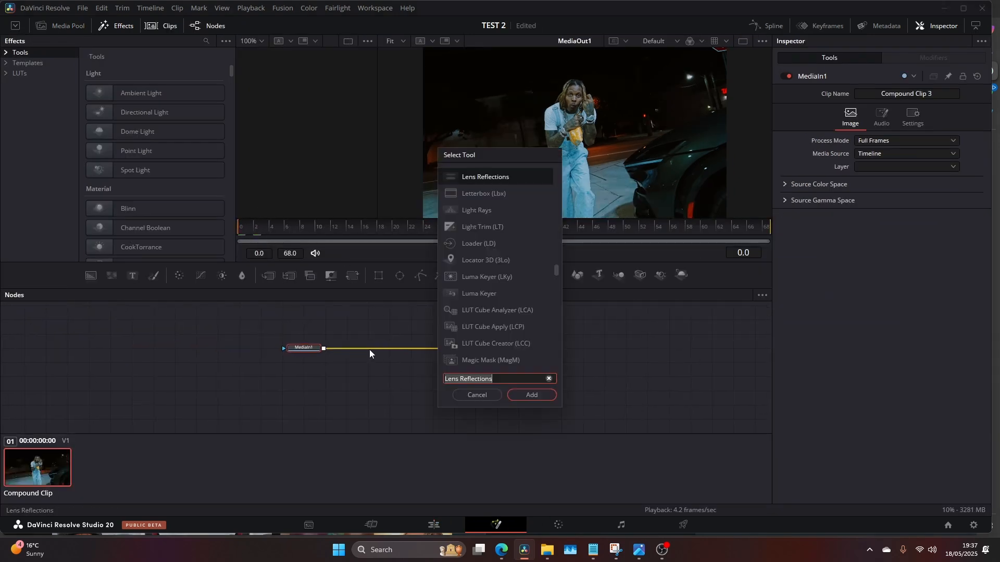
text(track)
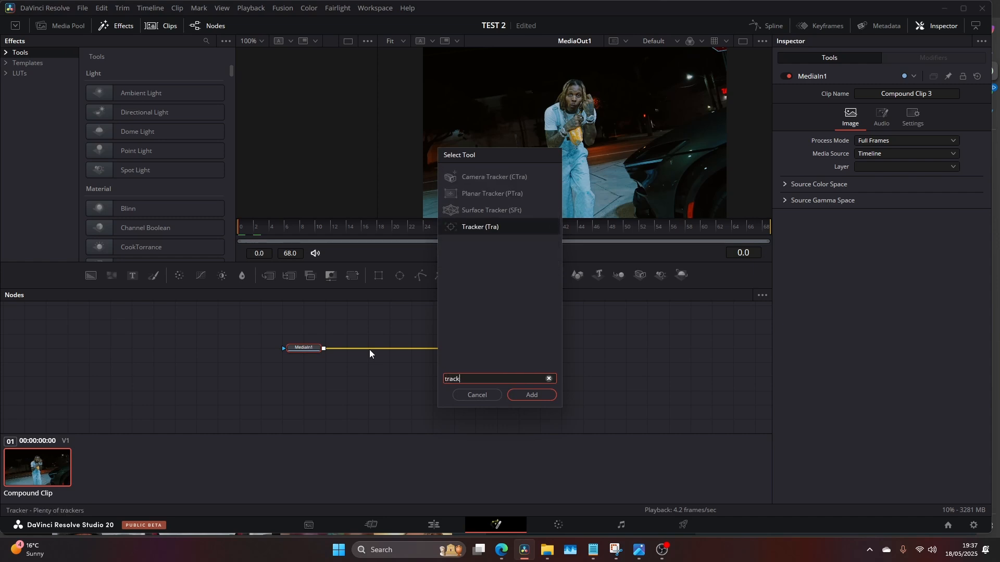
click(530, 394)
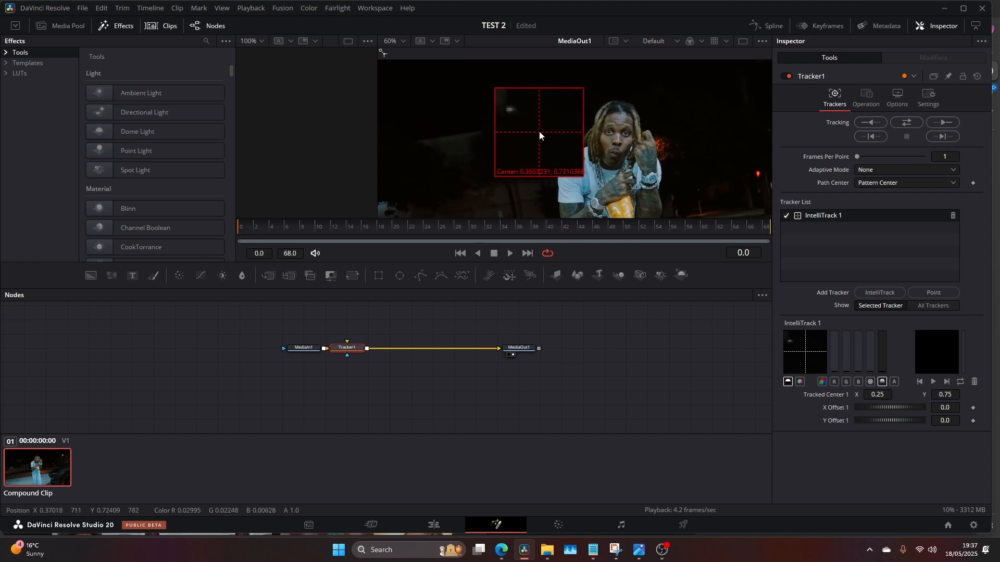
drag(541, 135, 534, 133)
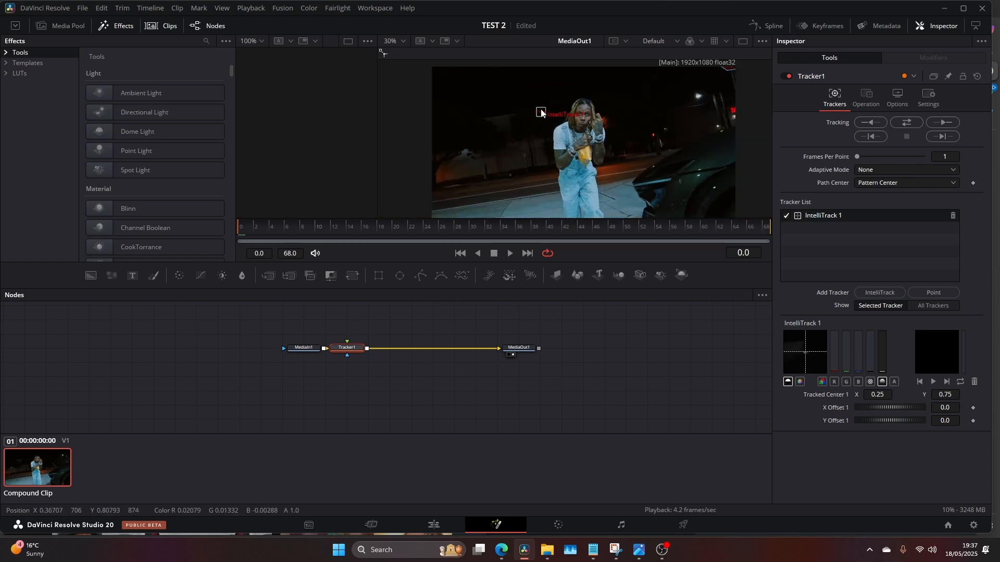
mouse_move(540, 114)
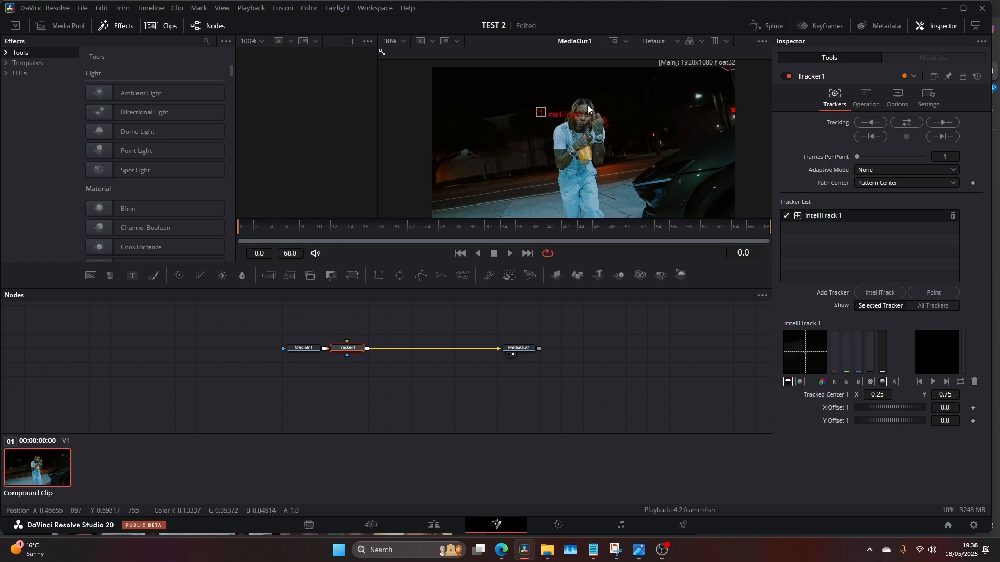
mouse_move(603, 148)
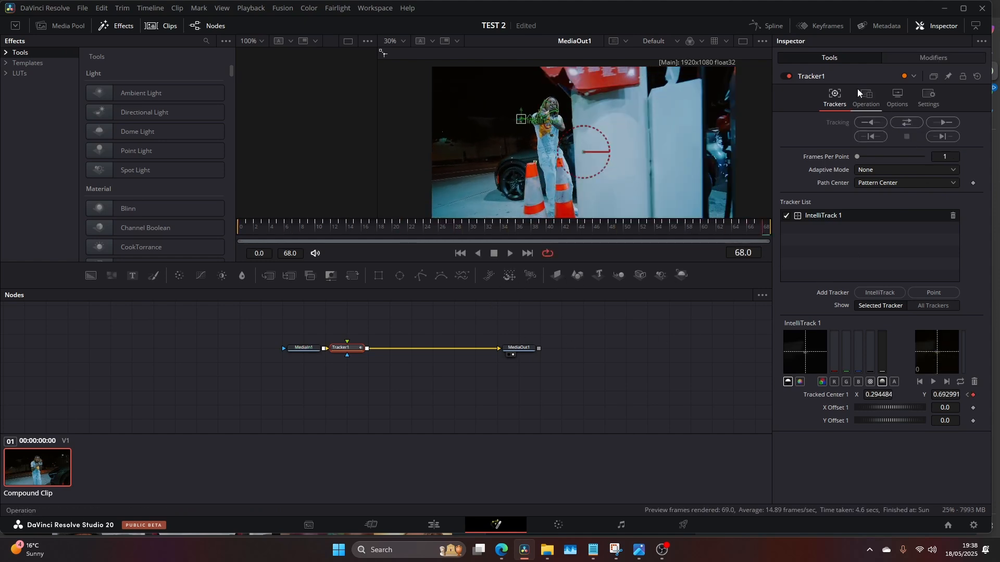
Step: Insert a Lens Flare after MediaIn1, link its position to Tracker1's tracked center, and review playback
click(865, 99)
text(track)
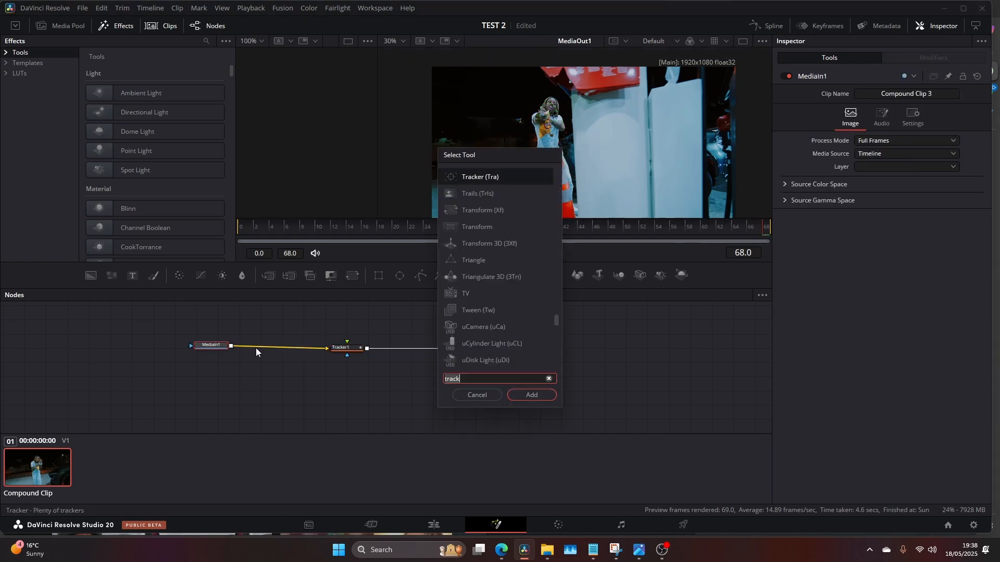
text(lens)
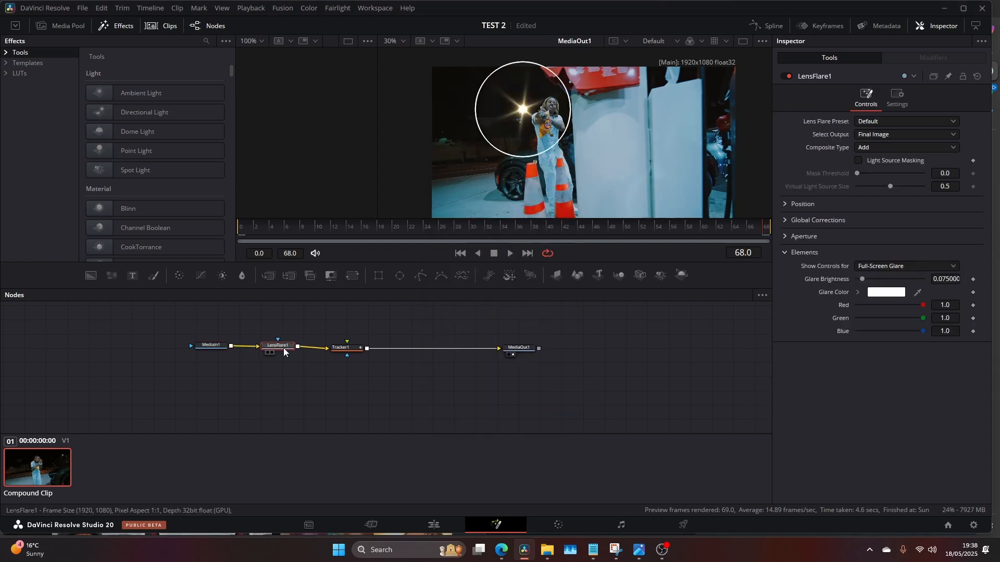
click(802, 203)
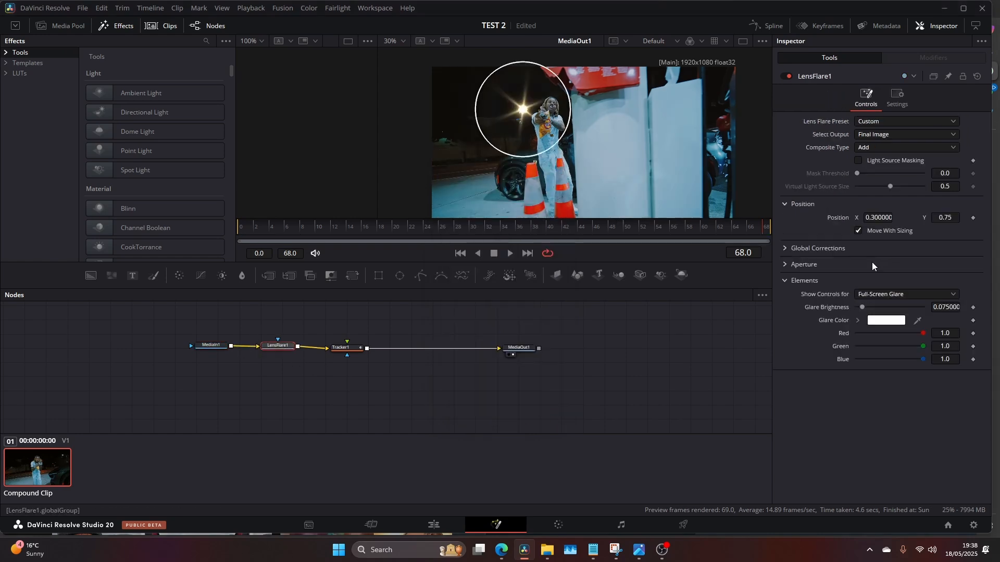
right_click(879, 217)
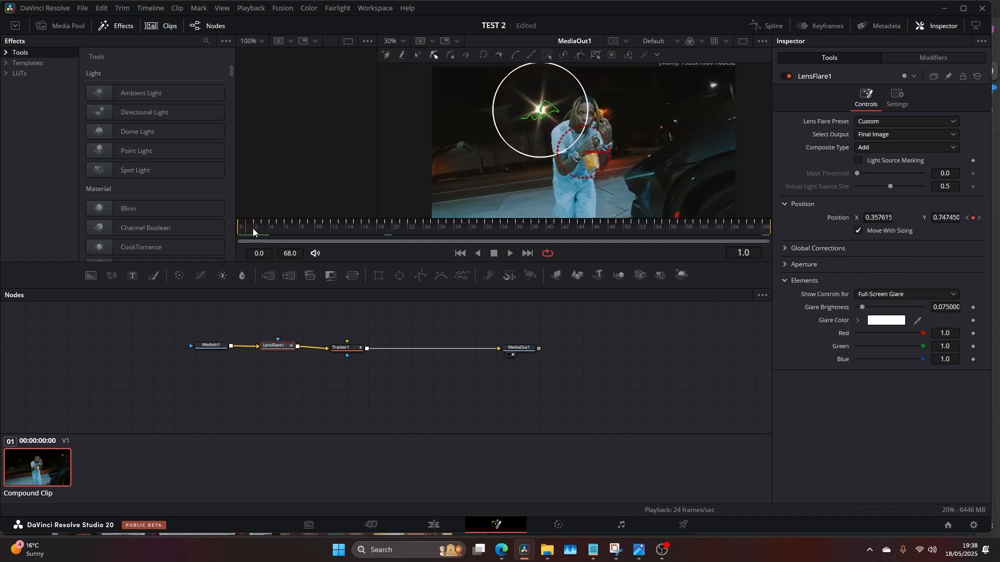
click(508, 253)
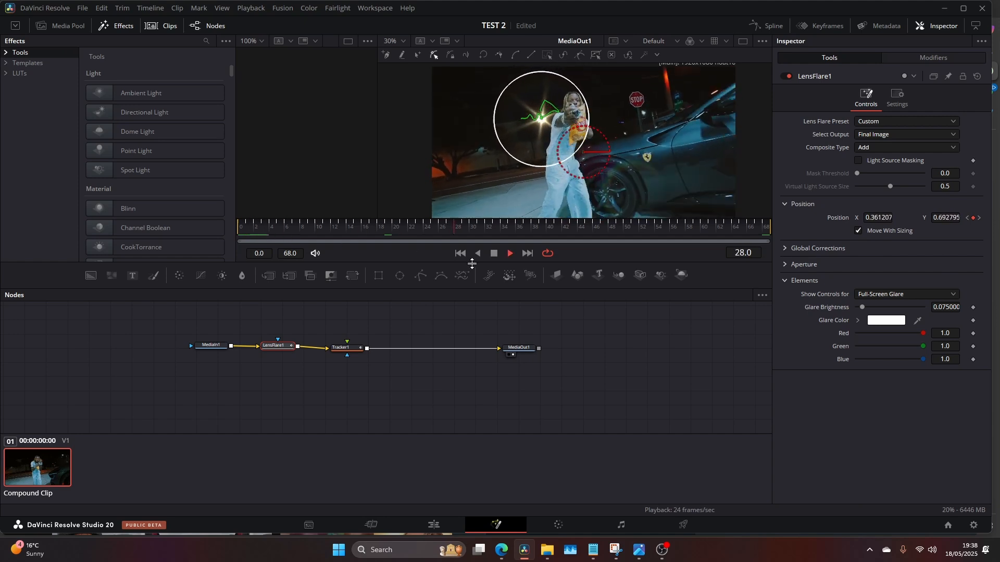
click(433, 525)
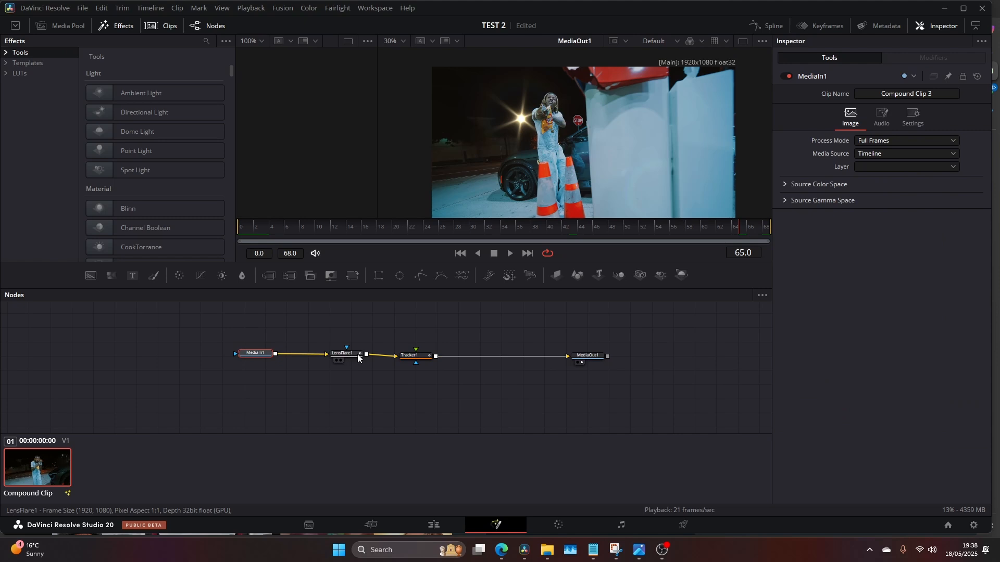
Step: Try the Modern Sci-Fi preset, settle on Anamorphic Handycam, and check the flare on several frames
click(343, 353)
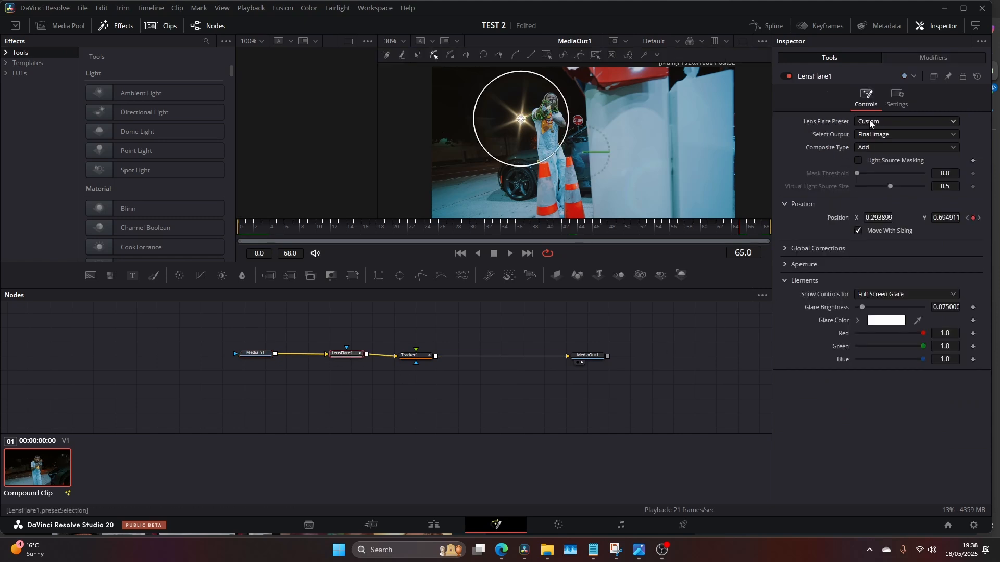
click(904, 120)
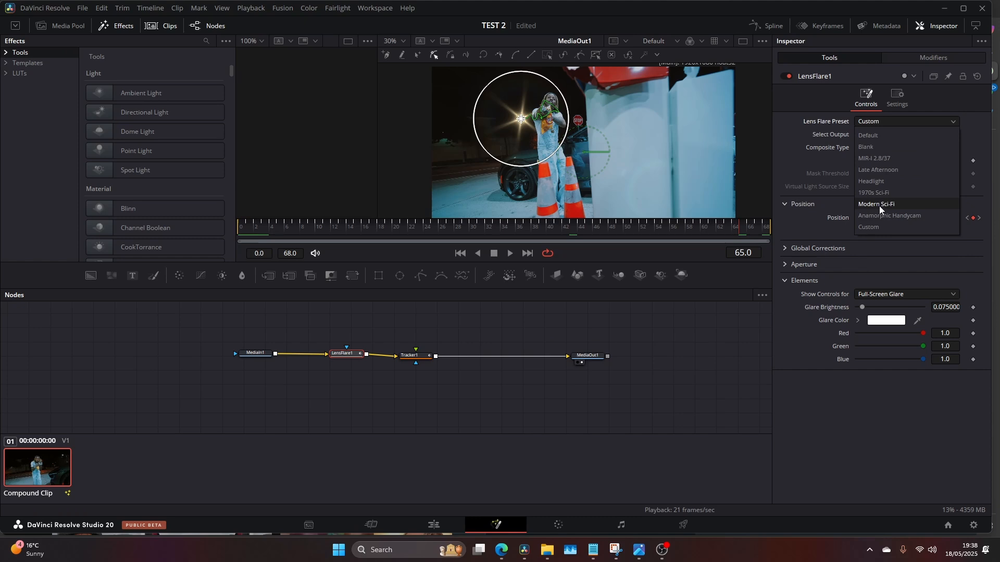
click(876, 203)
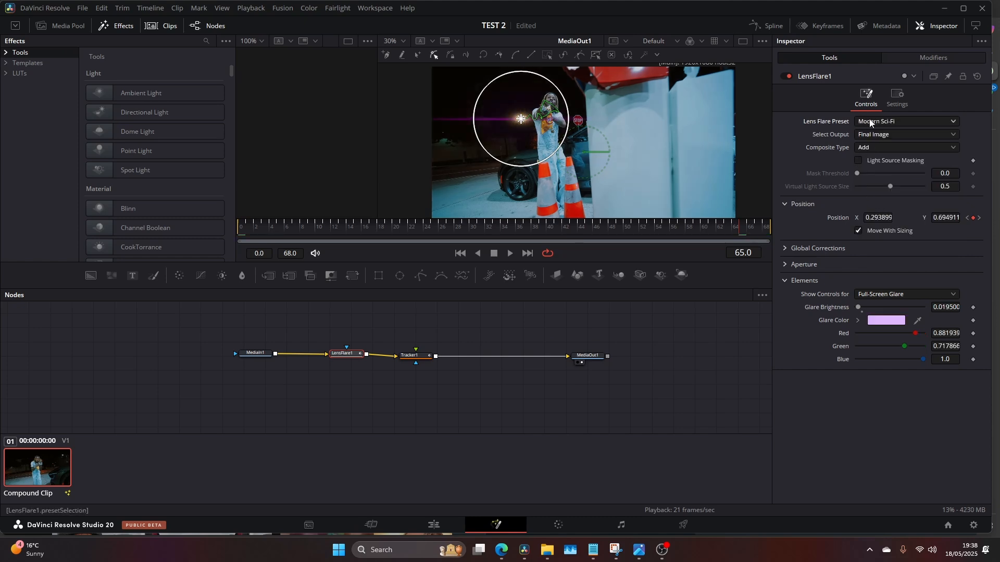
click(902, 121)
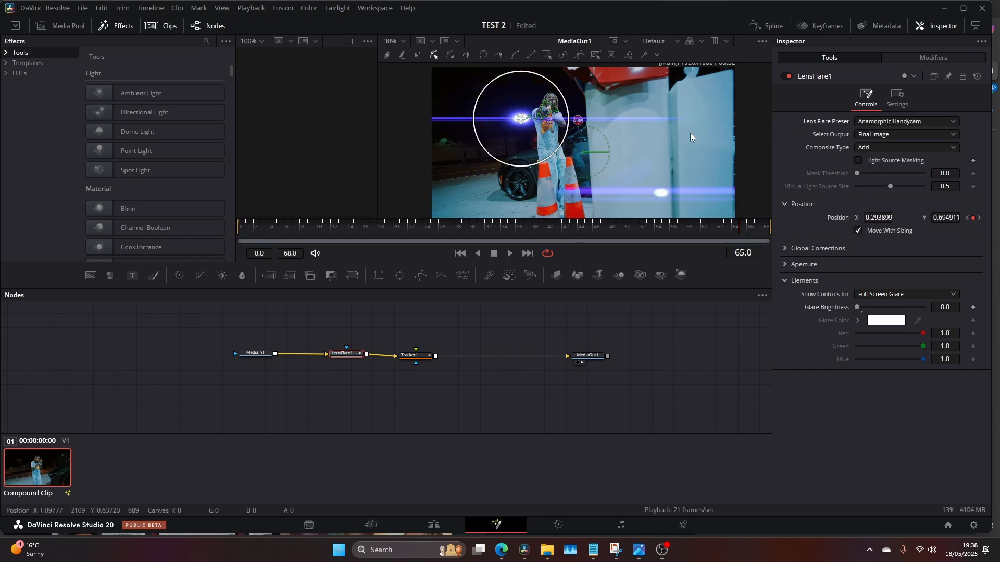
click(303, 226)
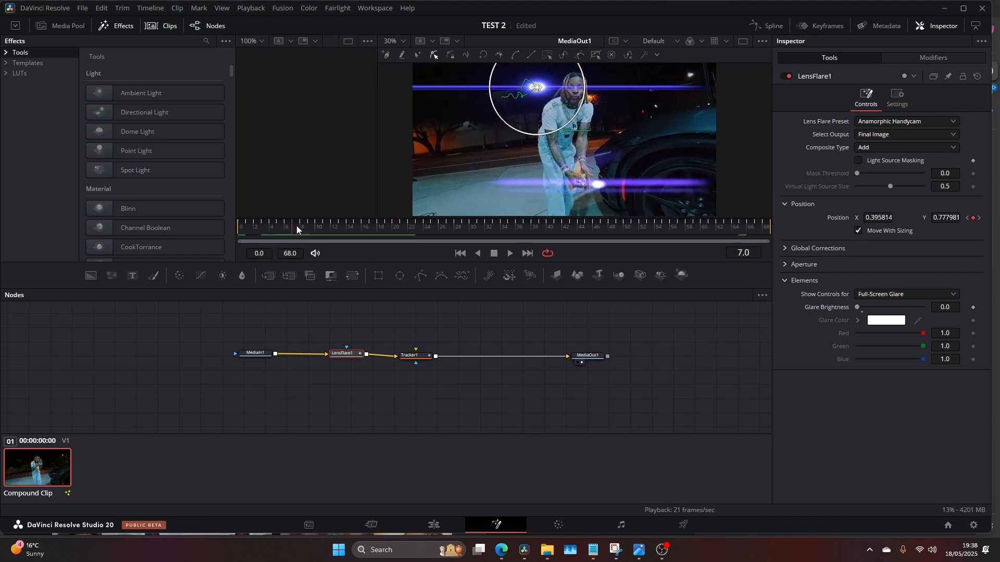
click(274, 226)
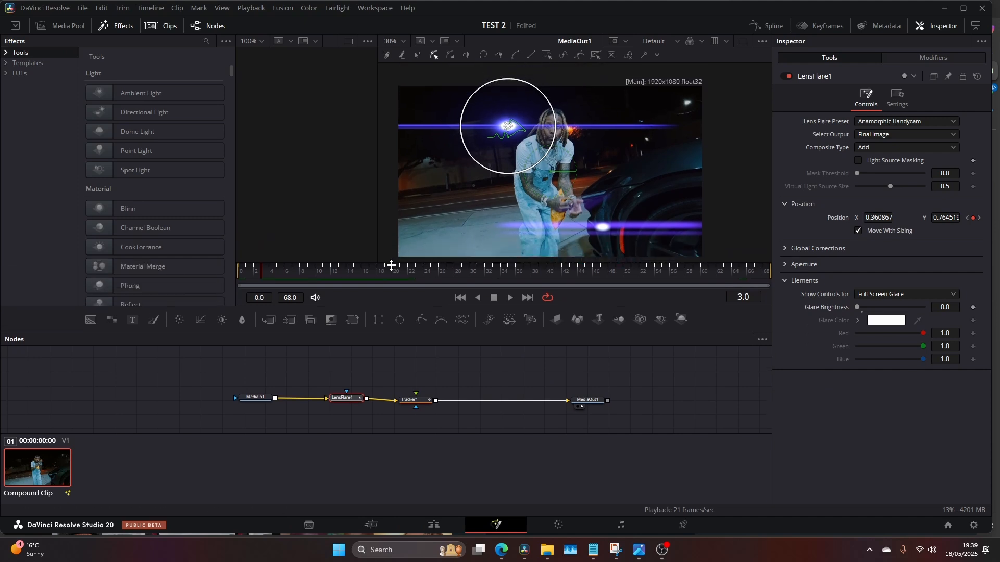
click(342, 269)
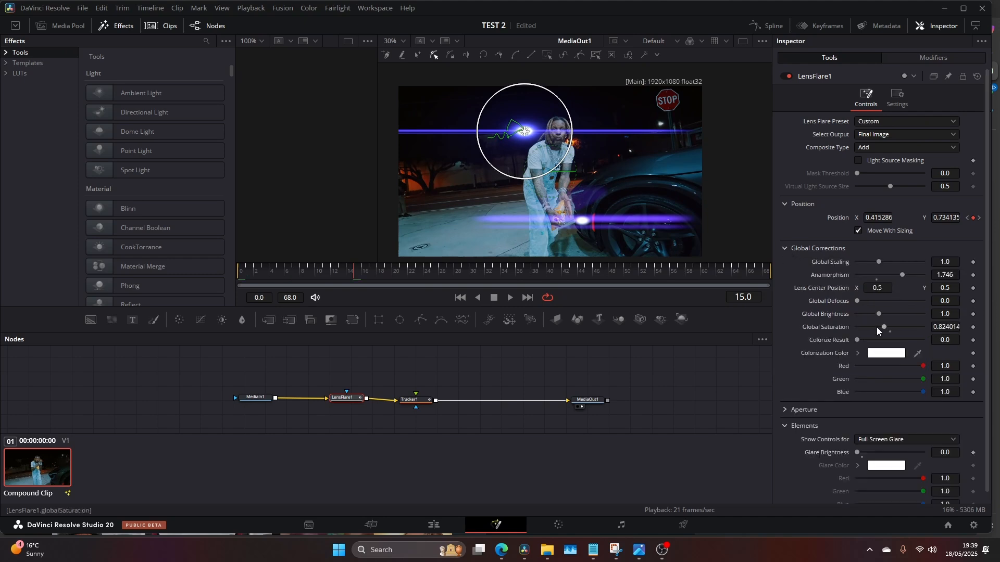
Step: Raise Colorize Result to 0.803 and set the colorization colour to a cyan
drag(857, 339, 910, 340)
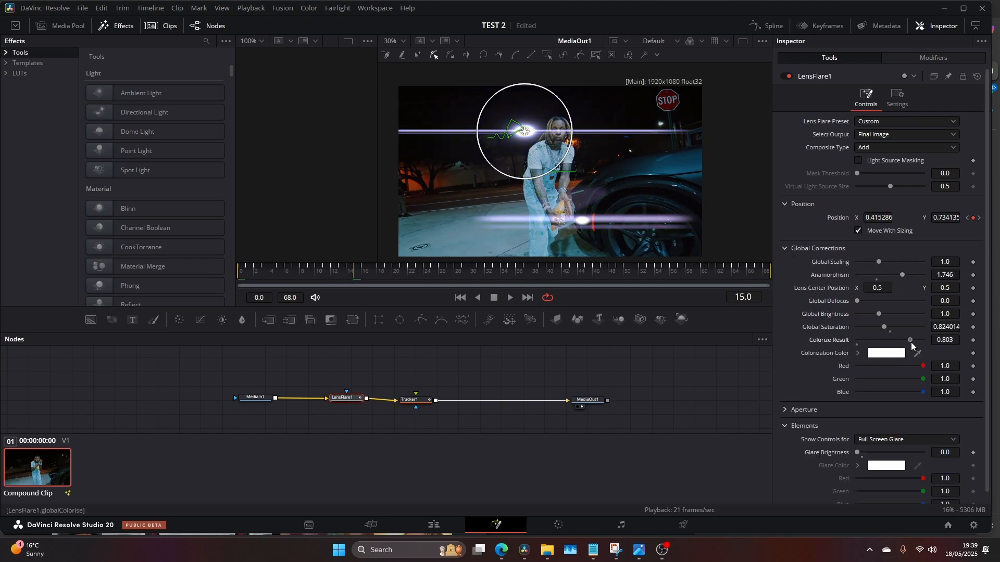
click(885, 353)
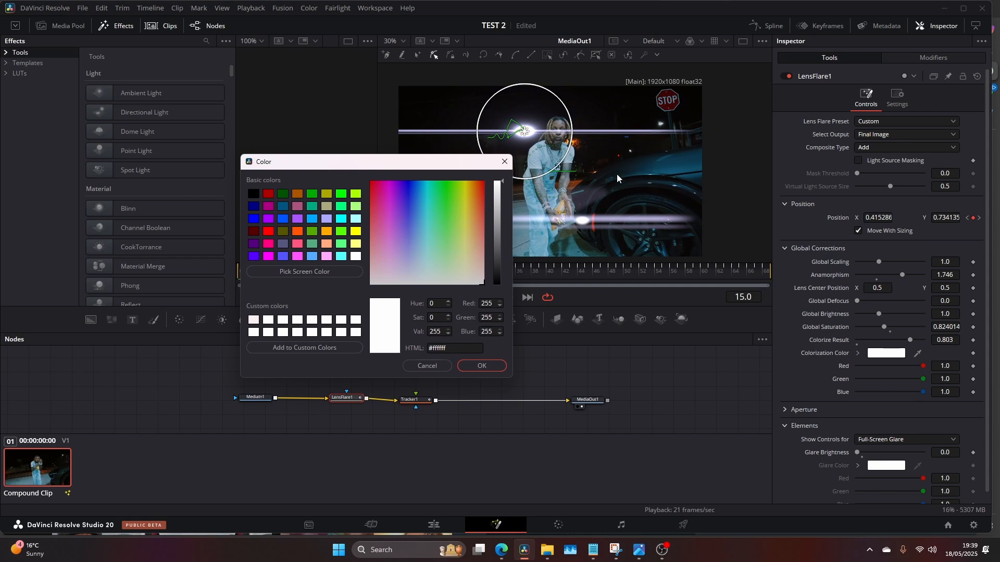
mouse_move(553, 204)
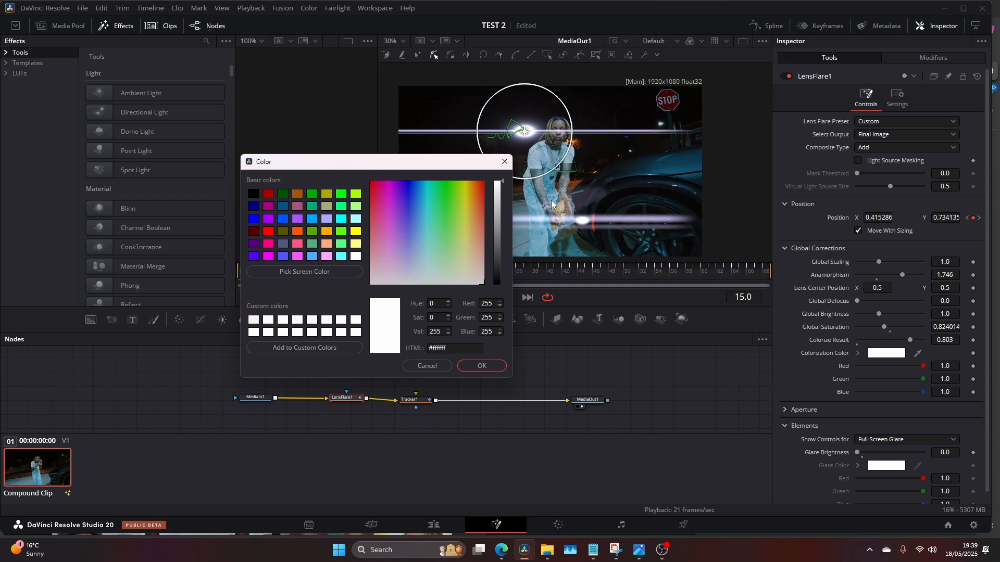
mouse_move(570, 180)
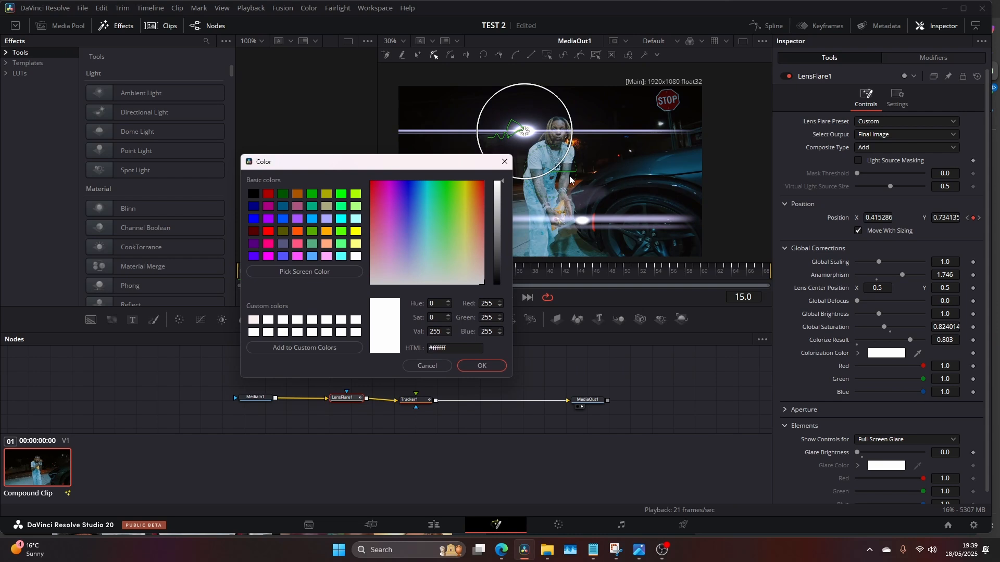
click(422, 192)
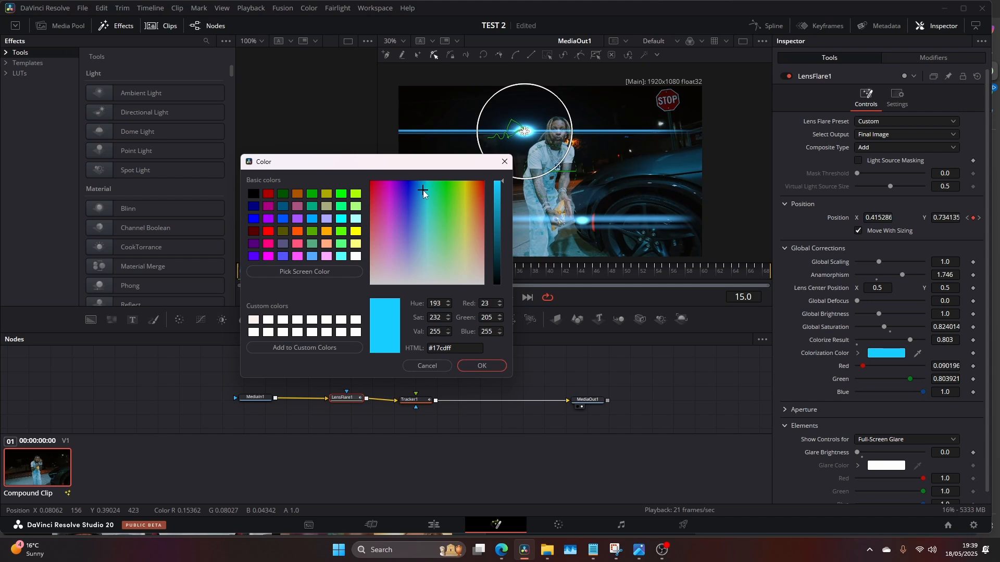
click(422, 189)
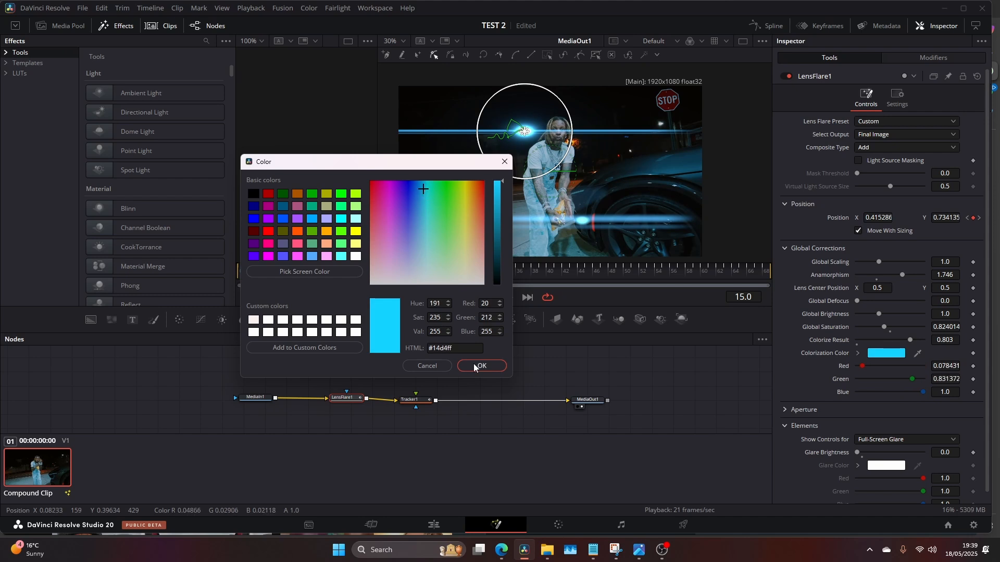
click(481, 366)
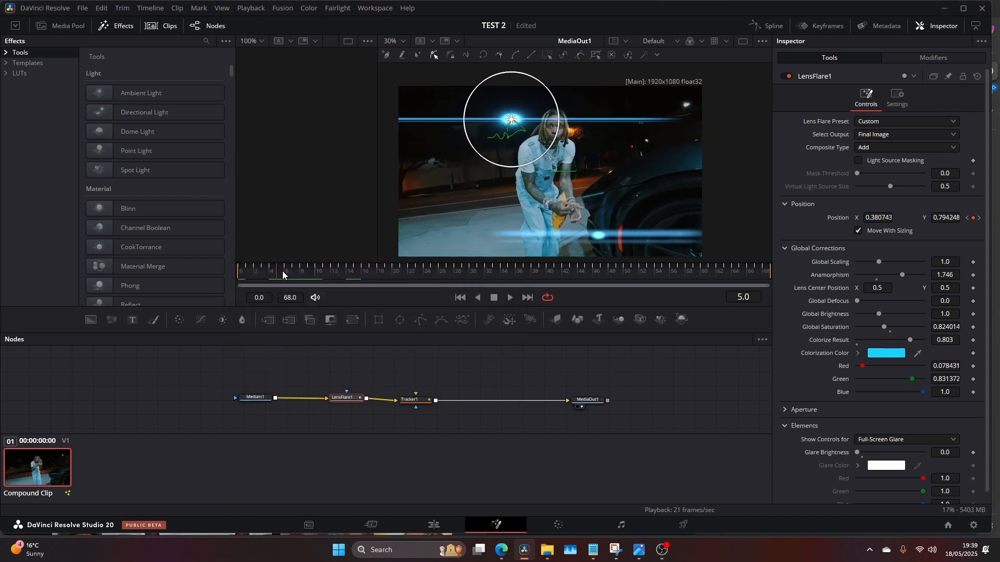
click(302, 275)
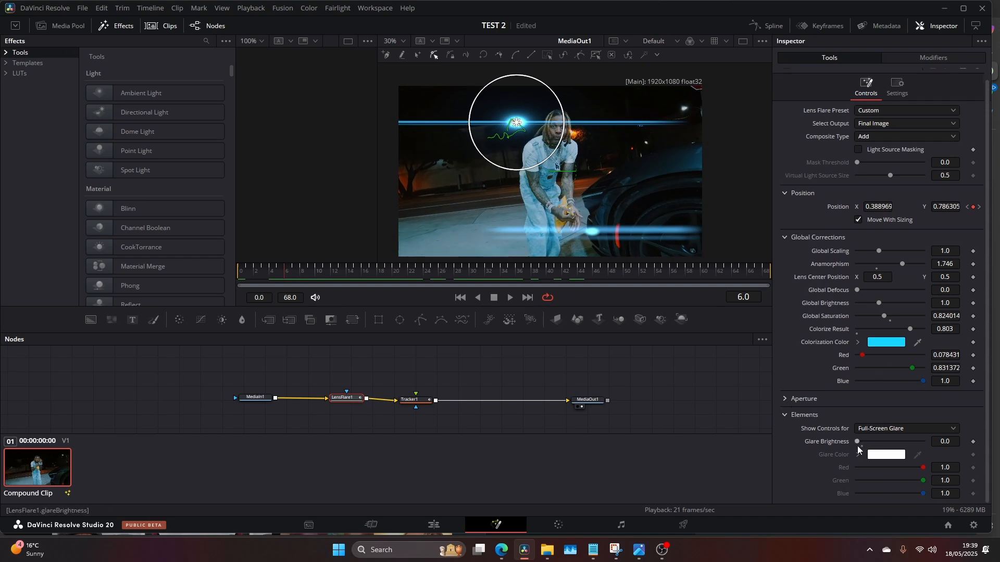
Step: Dim the full-screen Glare Brightness to 0.087 and adjust nearby flare sliders
drag(858, 442, 866, 442)
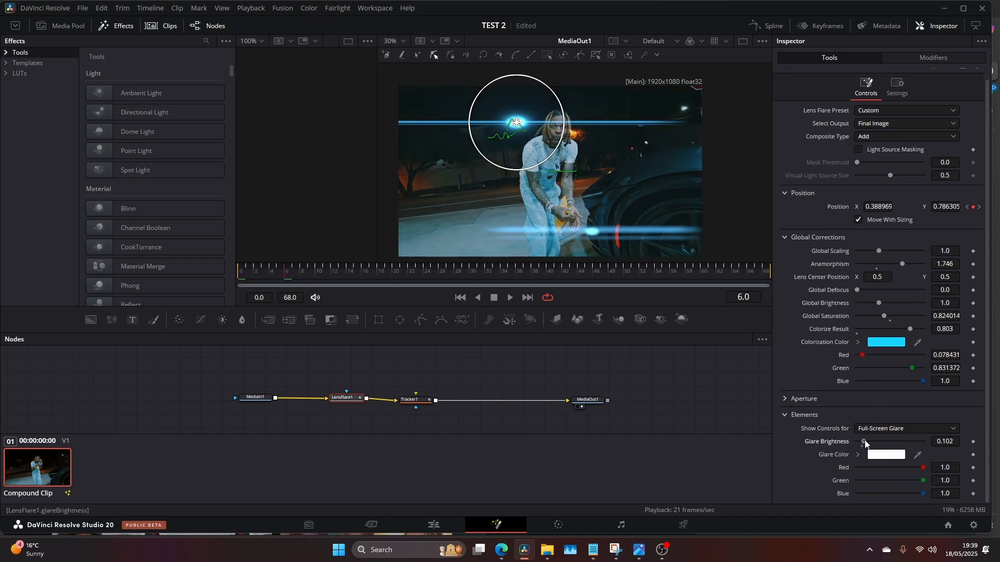
drag(867, 442, 862, 442)
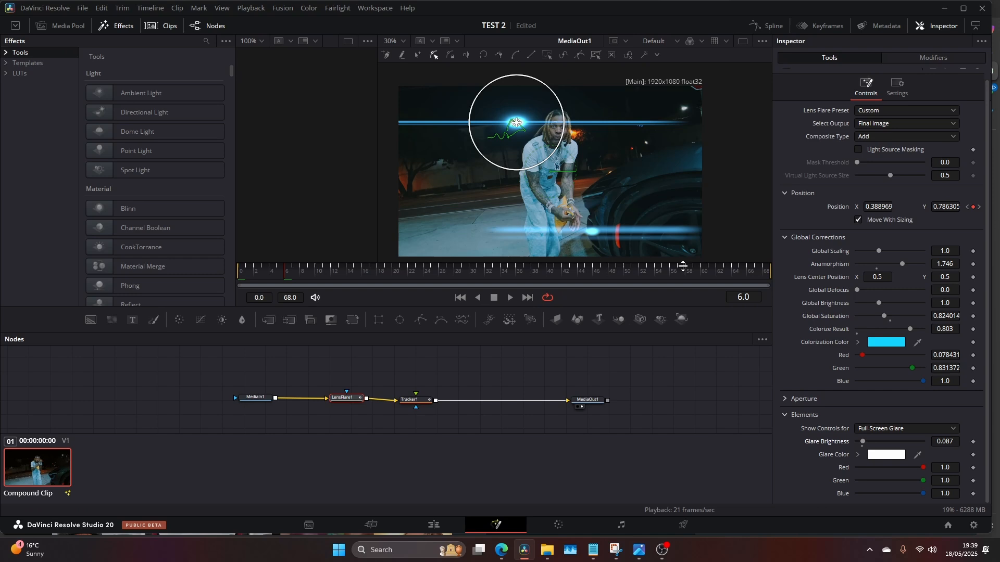
drag(879, 250, 876, 250)
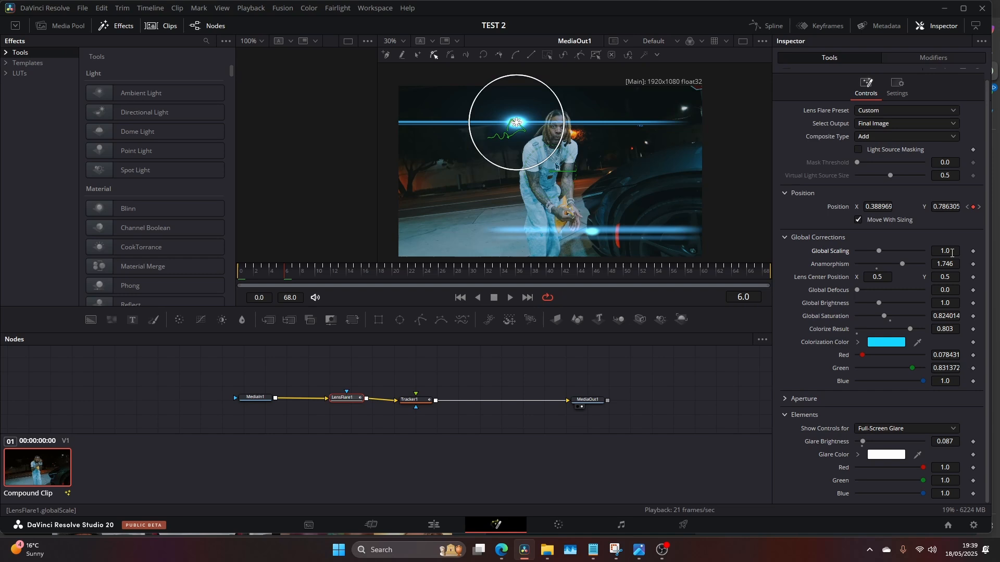
drag(902, 264, 877, 263)
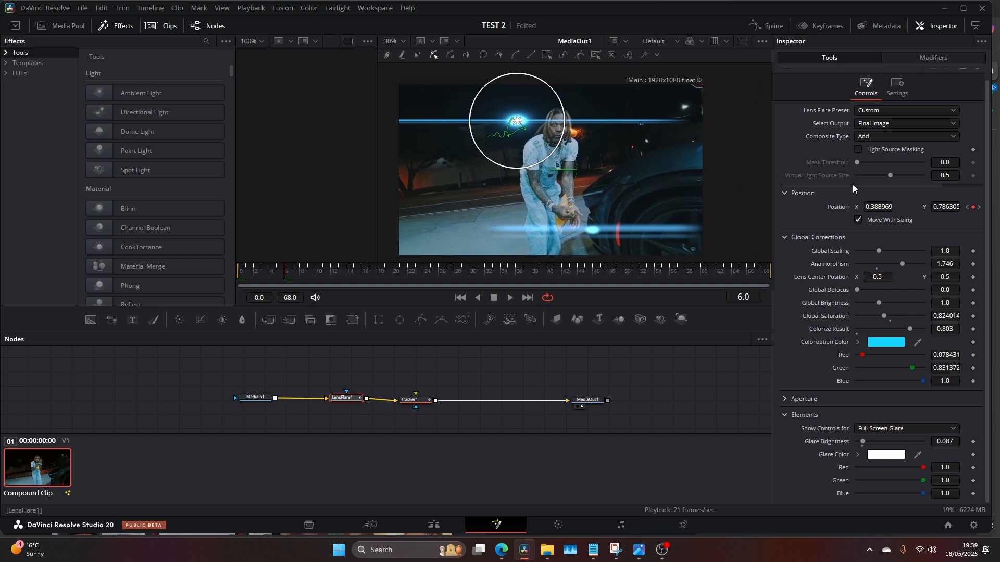
Step: Enable Light Source Masking with a 0.063 mask threshold and return to the Edit page
click(859, 149)
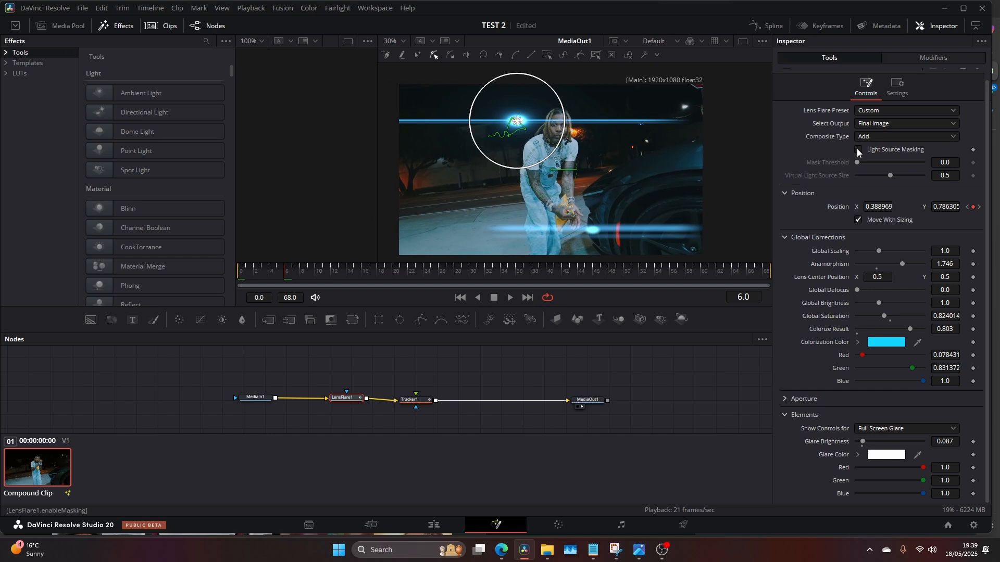
click(858, 149)
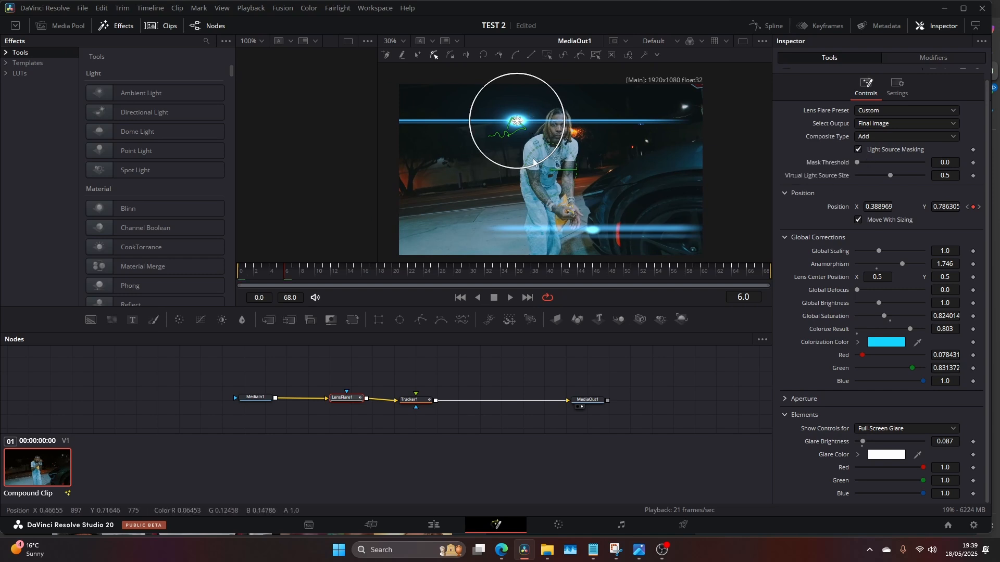
drag(857, 162, 873, 163)
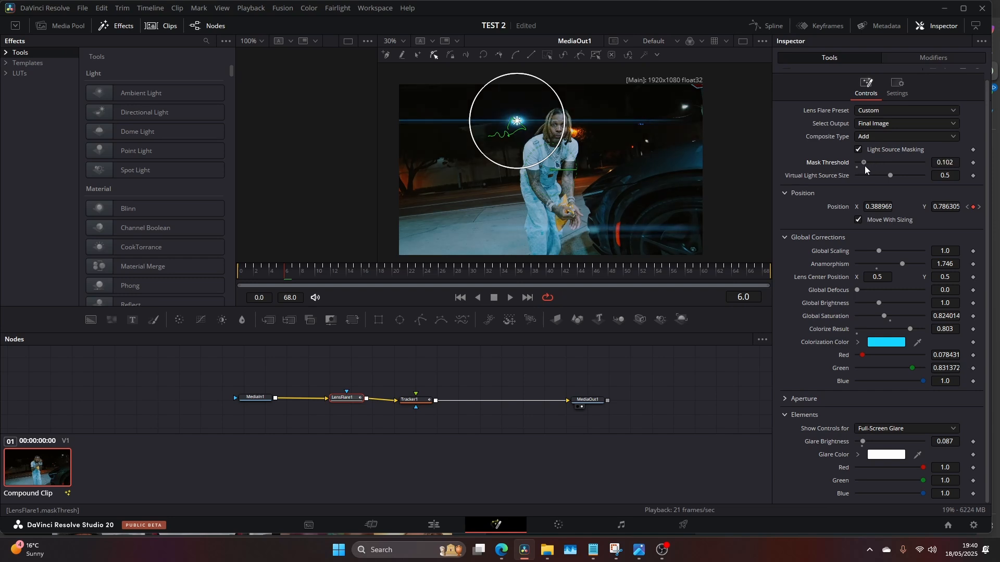
drag(865, 163, 859, 162)
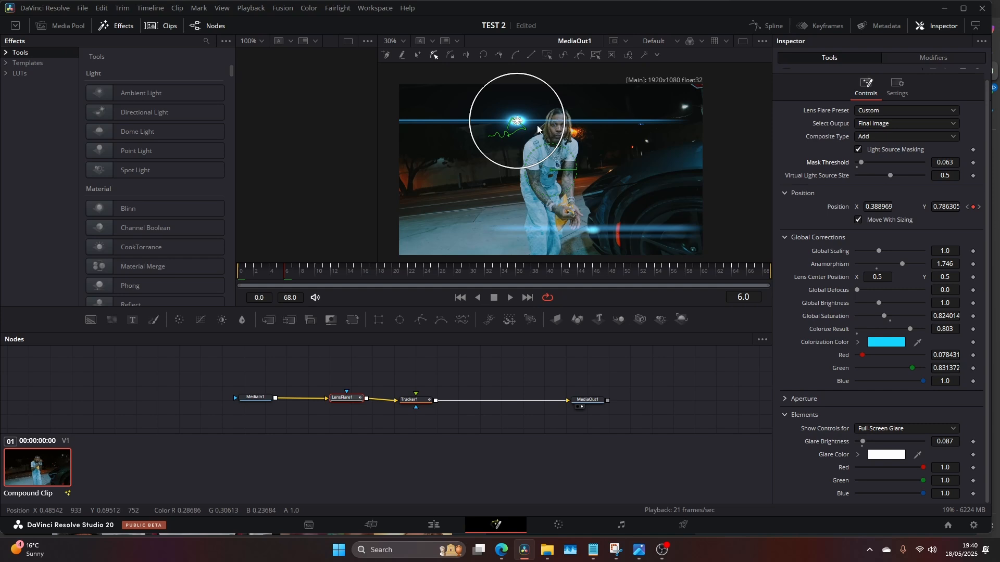
mouse_move(549, 144)
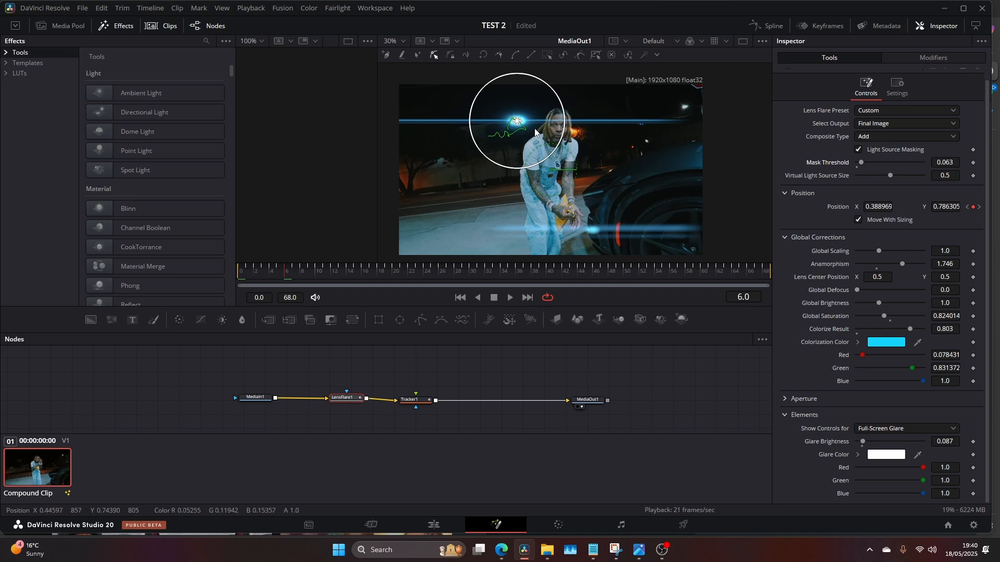
mouse_move(550, 198)
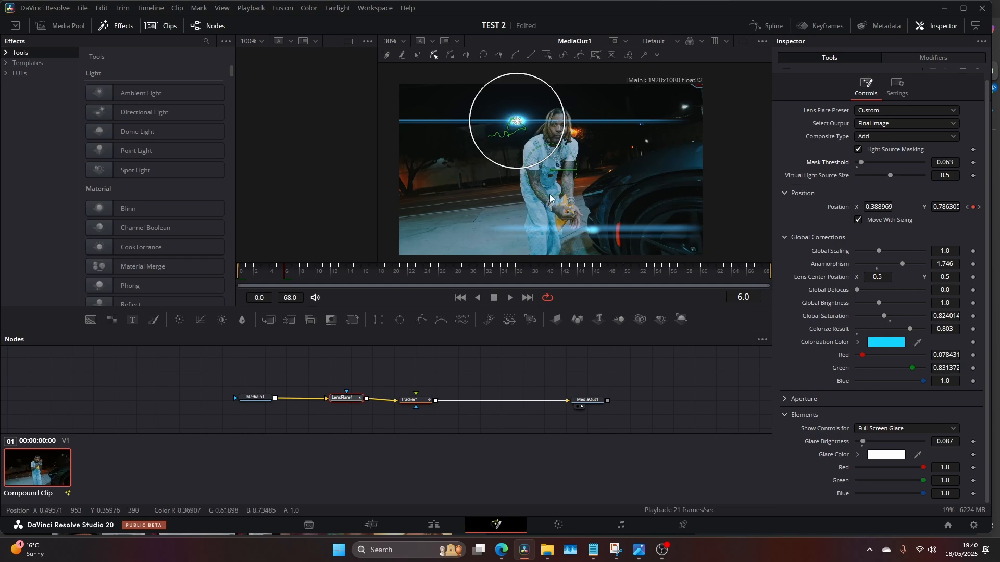
click(432, 525)
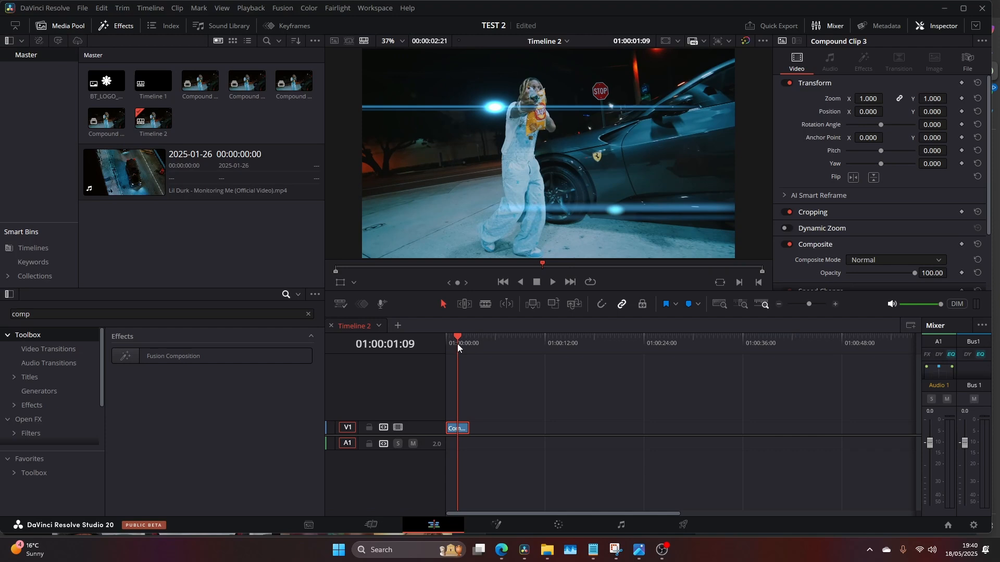
mouse_move(539, 125)
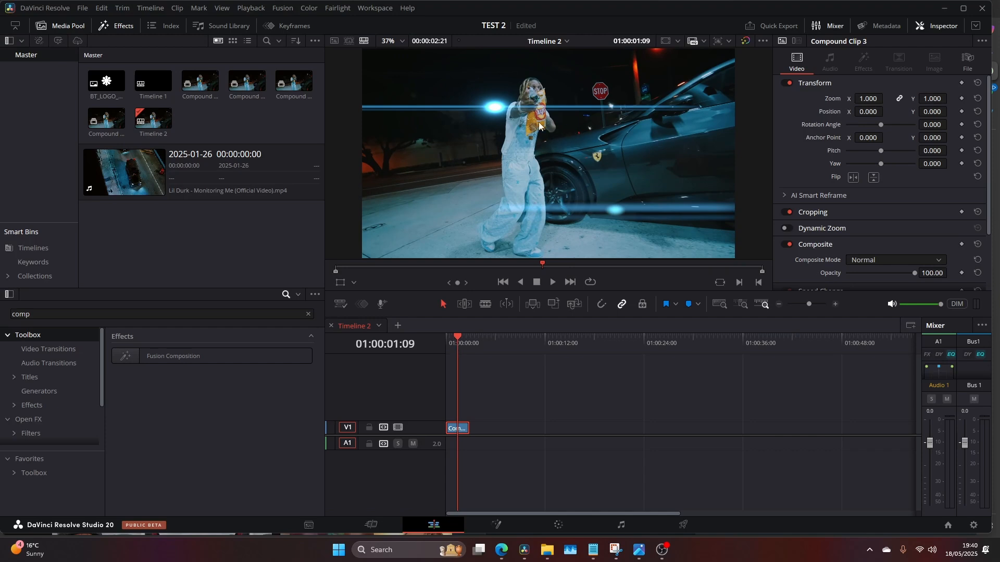
mouse_move(468, 350)
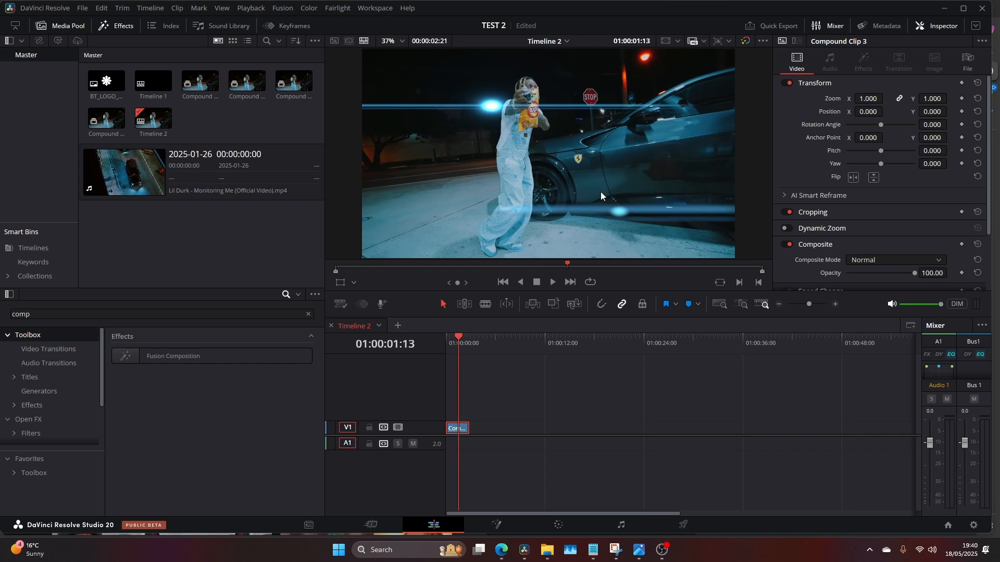
mouse_move(498, 525)
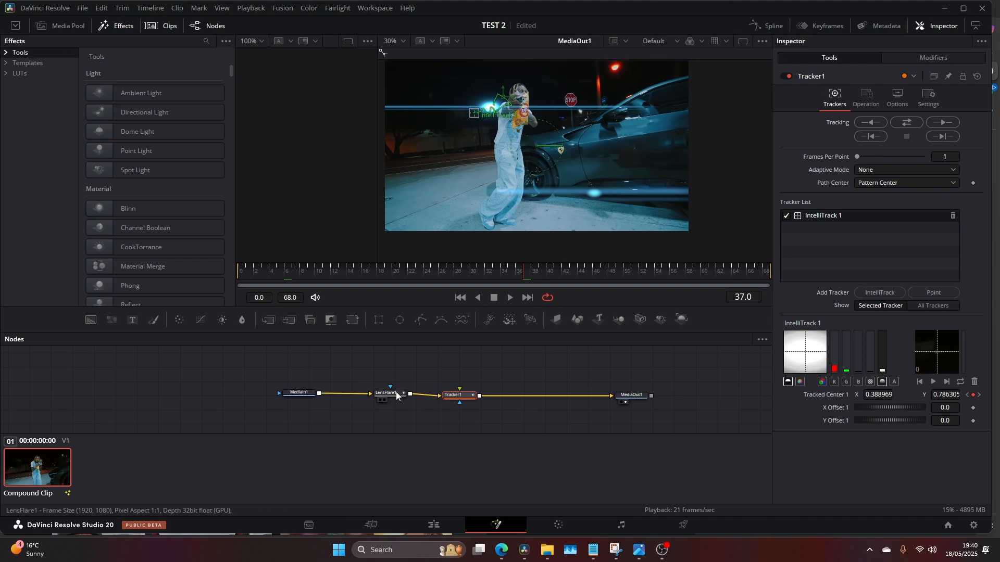
Step: Try Global Defocus and Brightness then reset them, and lower Global Saturation to 0.504
click(389, 393)
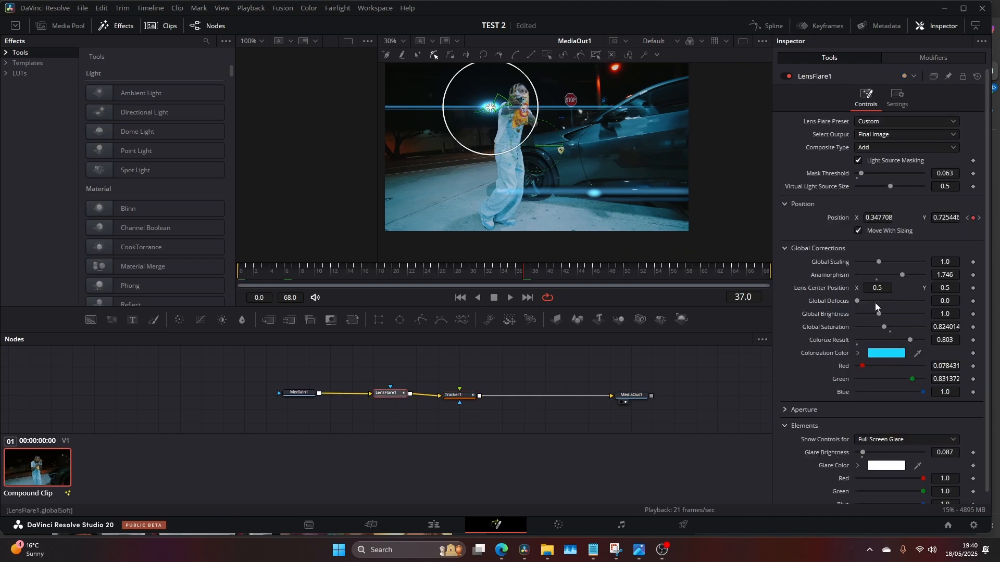
drag(857, 300, 868, 300)
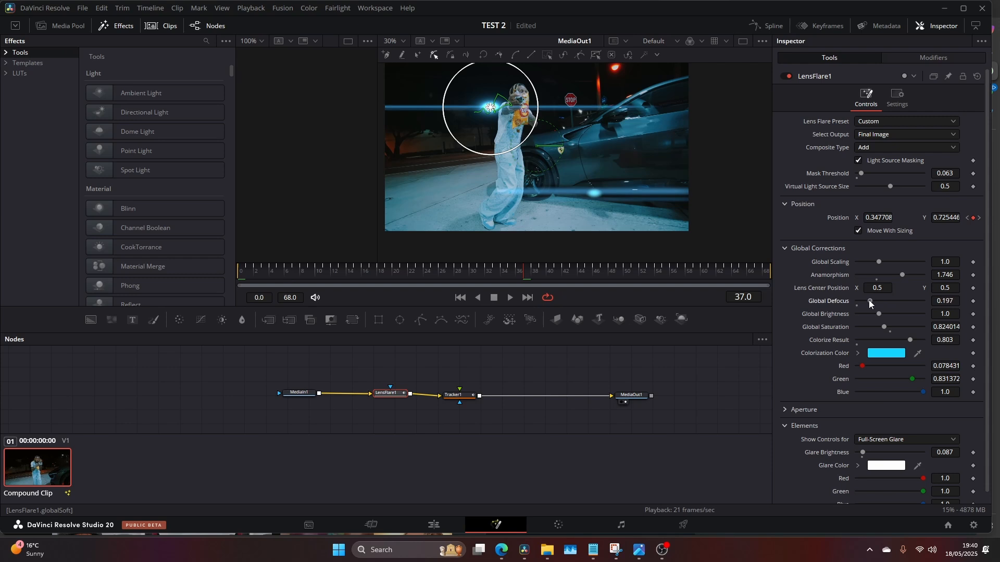
drag(869, 300, 876, 300)
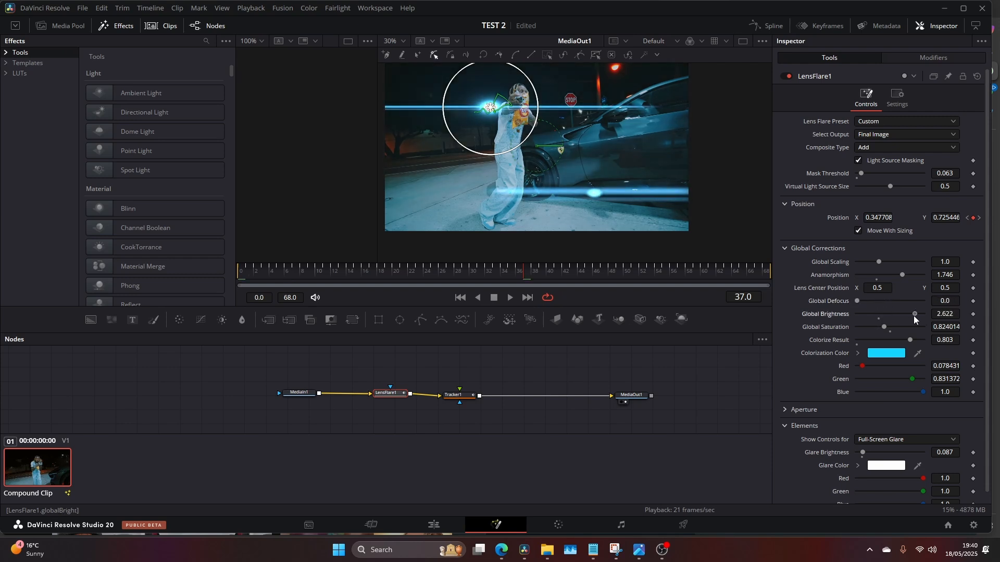
drag(913, 314, 879, 313)
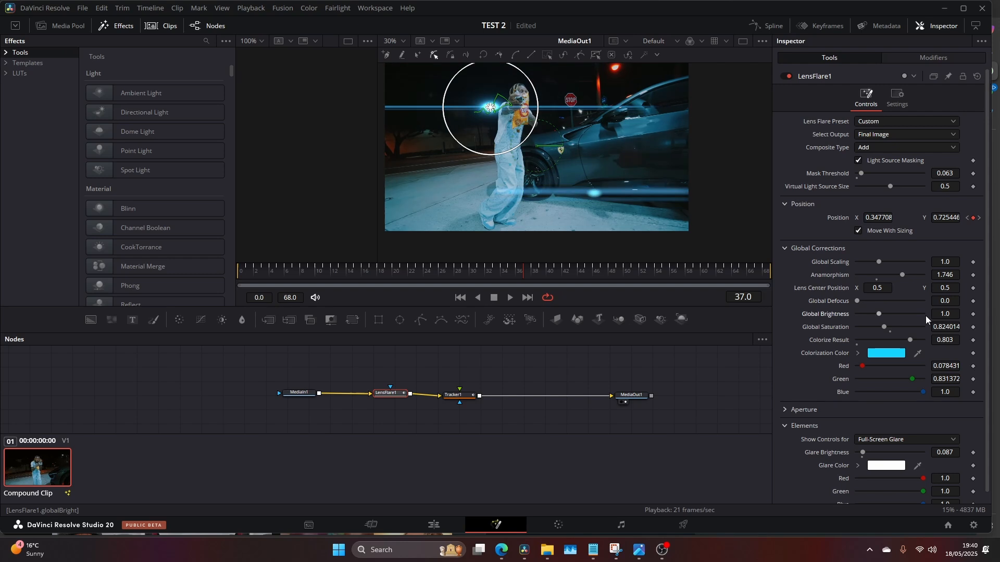
drag(883, 327, 878, 317)
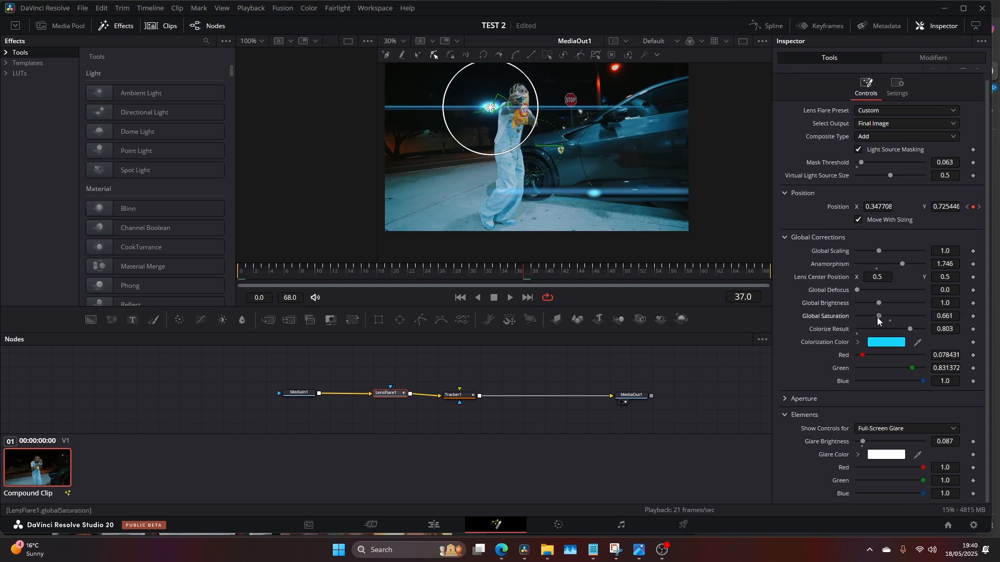
drag(878, 317, 882, 316)
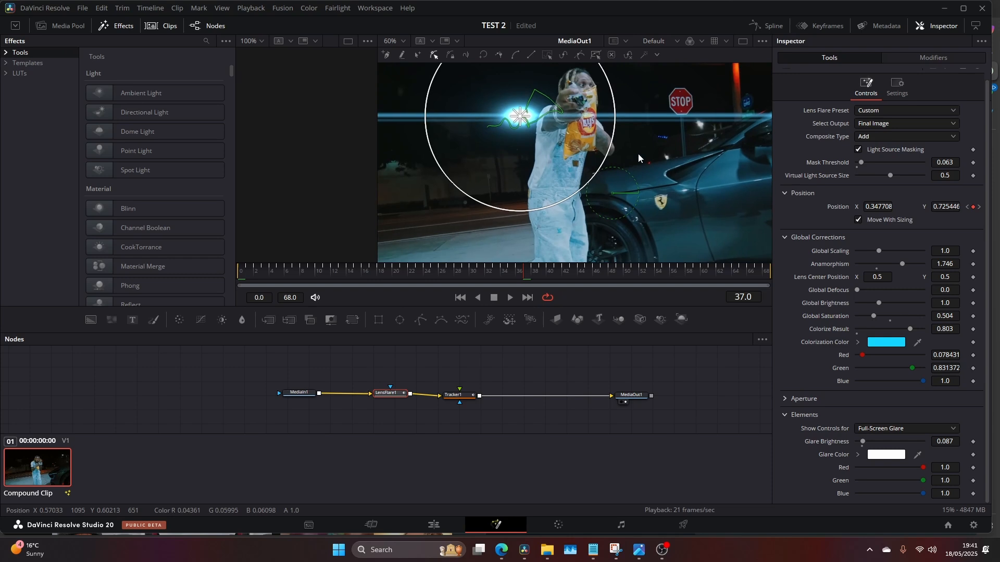
mouse_move(534, 105)
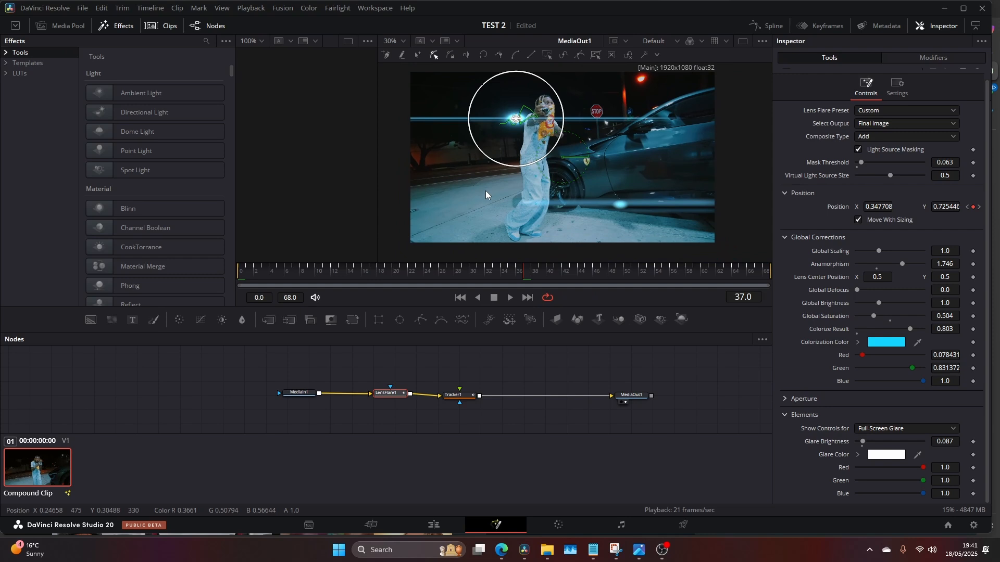
mouse_move(486, 203)
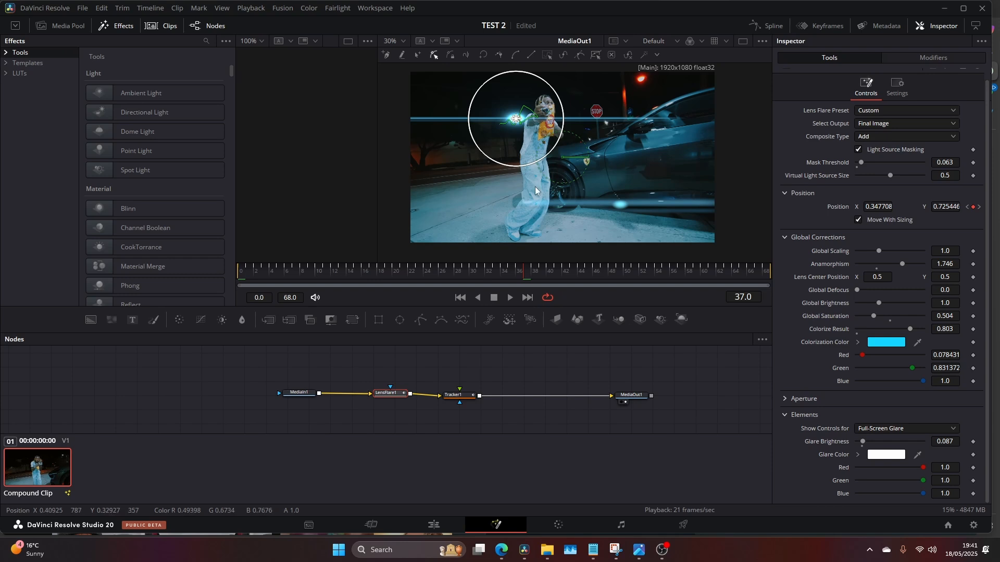
mouse_move(566, 204)
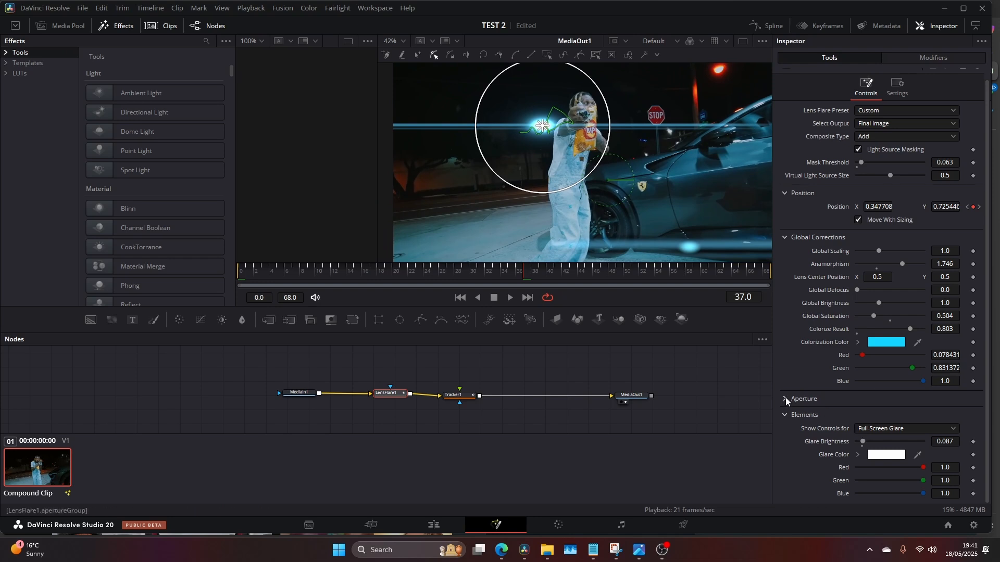
Step: Apply the 1970s Sci-Fi flare preset and raise Colorize Result to 0.701
click(785, 399)
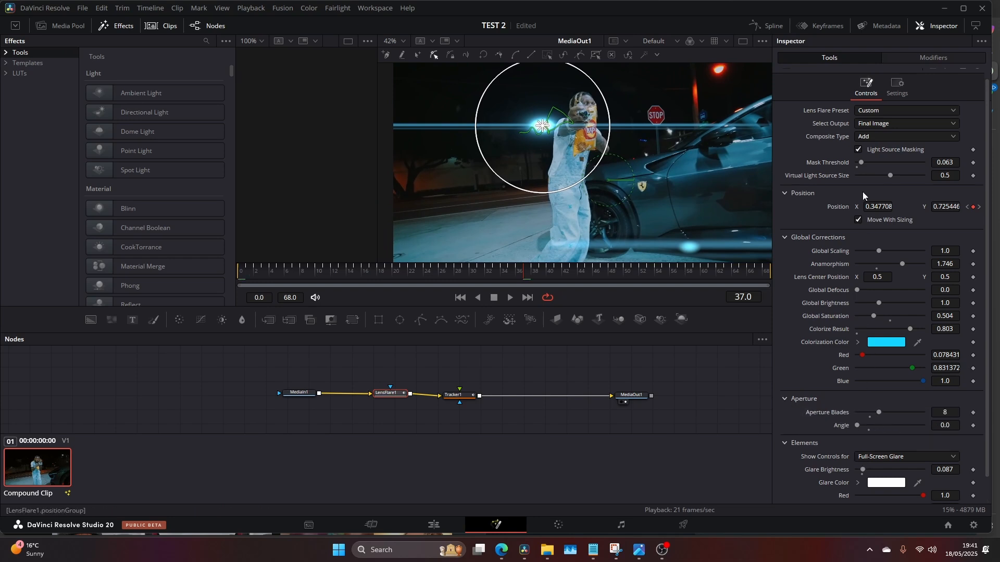
click(905, 110)
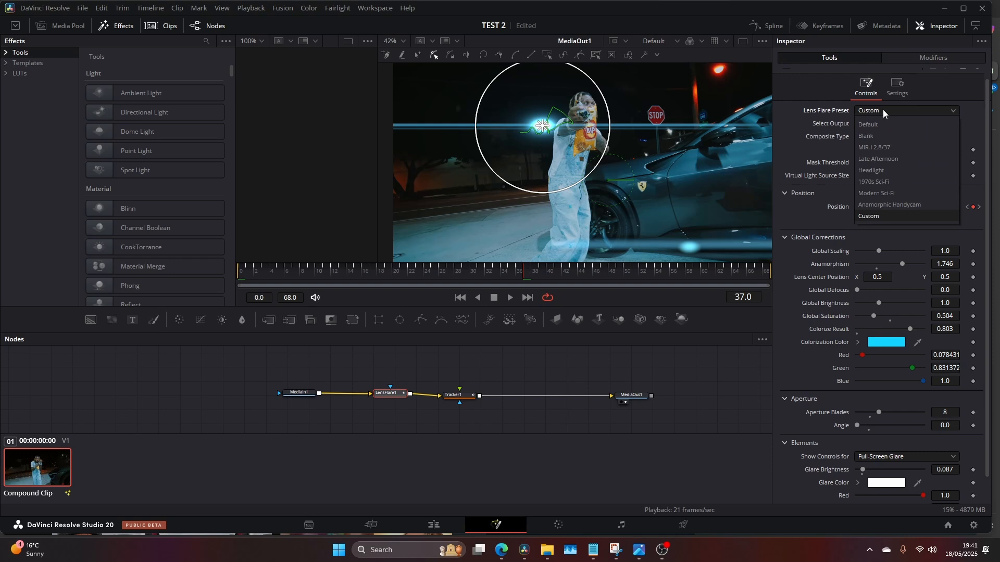
click(872, 182)
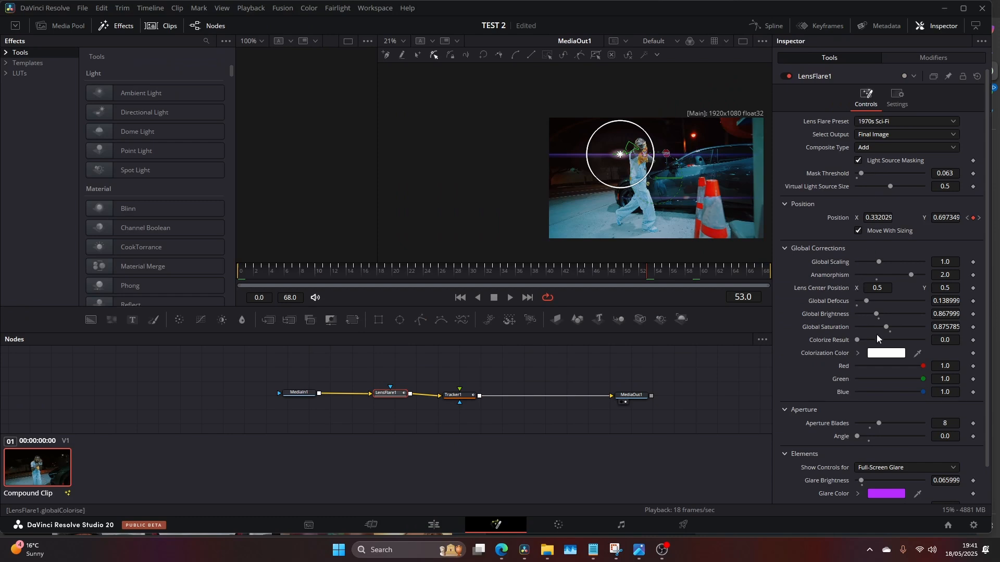
drag(857, 340, 902, 339)
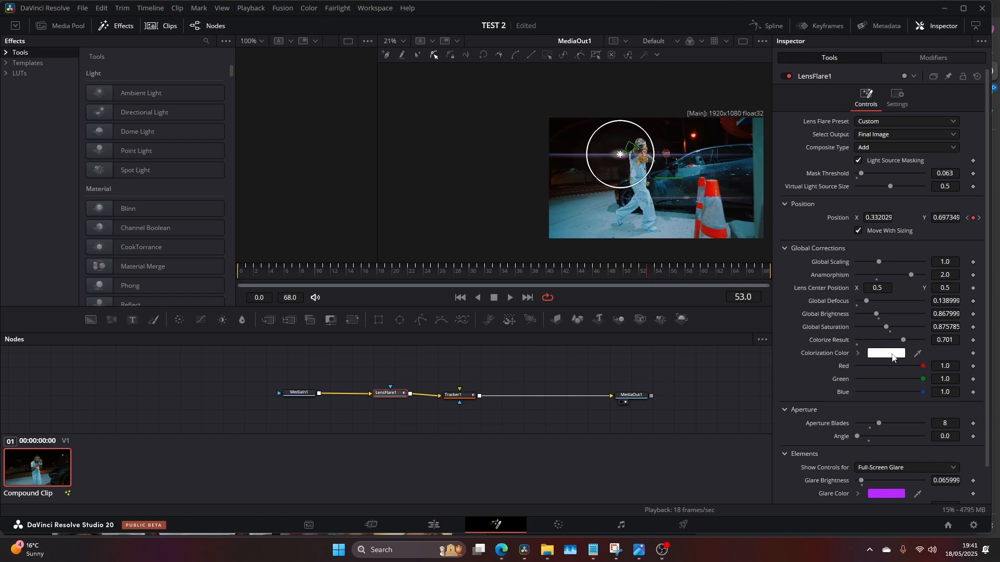
click(885, 353)
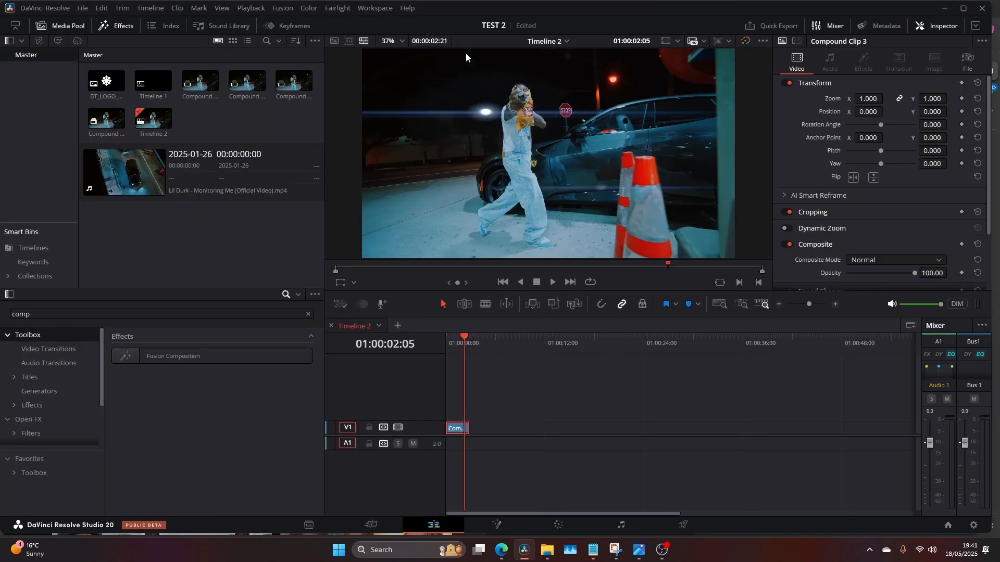
mouse_move(553, 95)
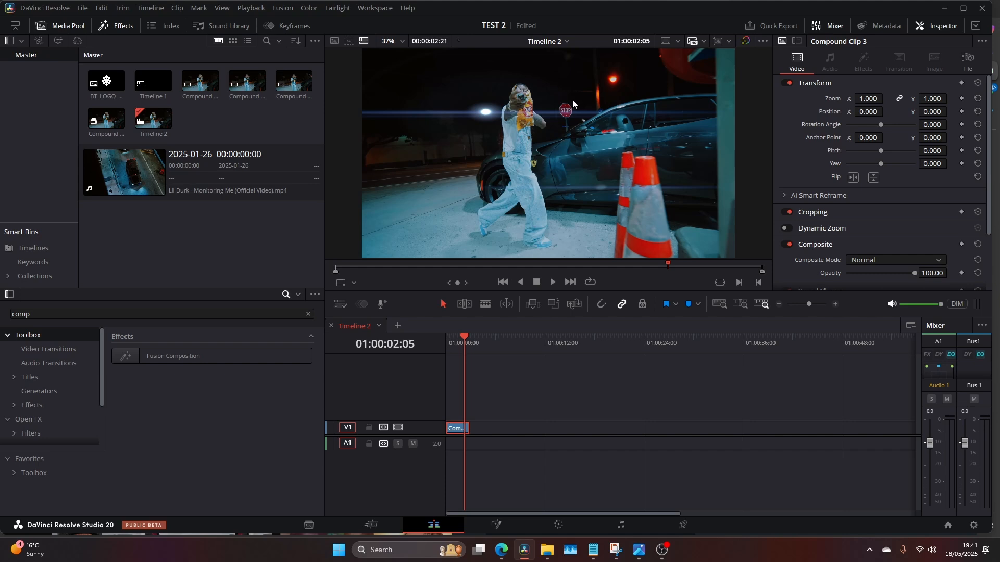
mouse_move(604, 183)
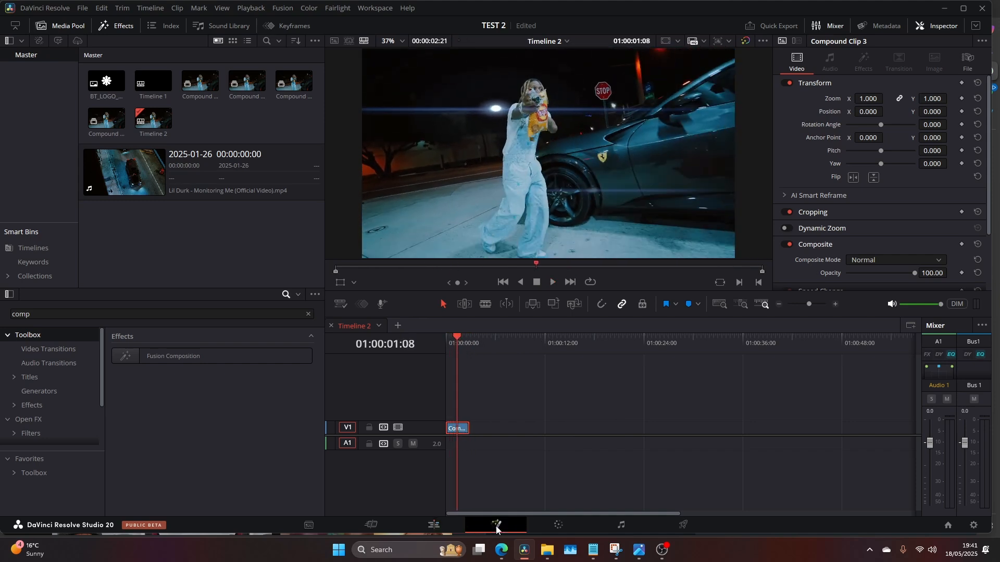
click(496, 525)
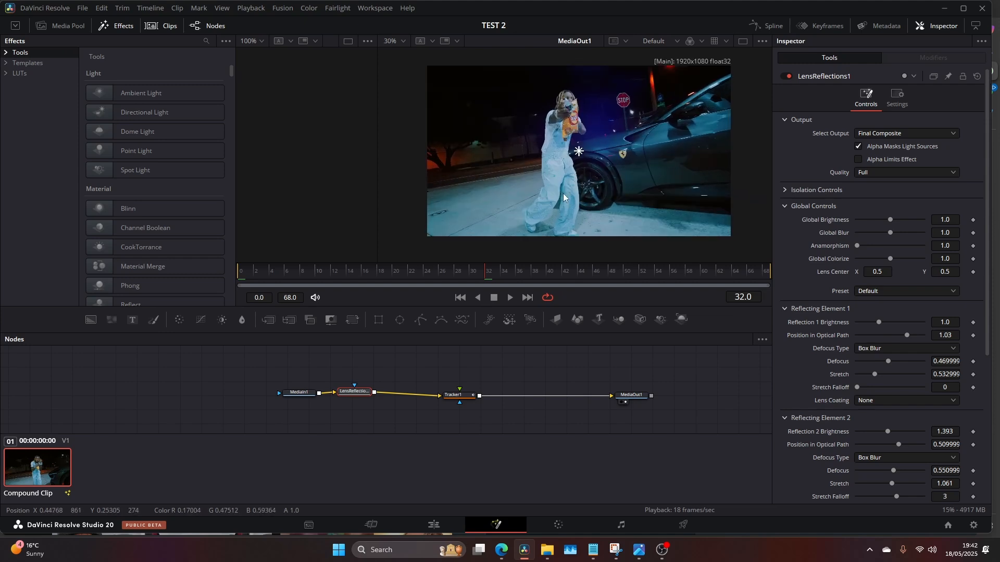
mouse_move(414, 243)
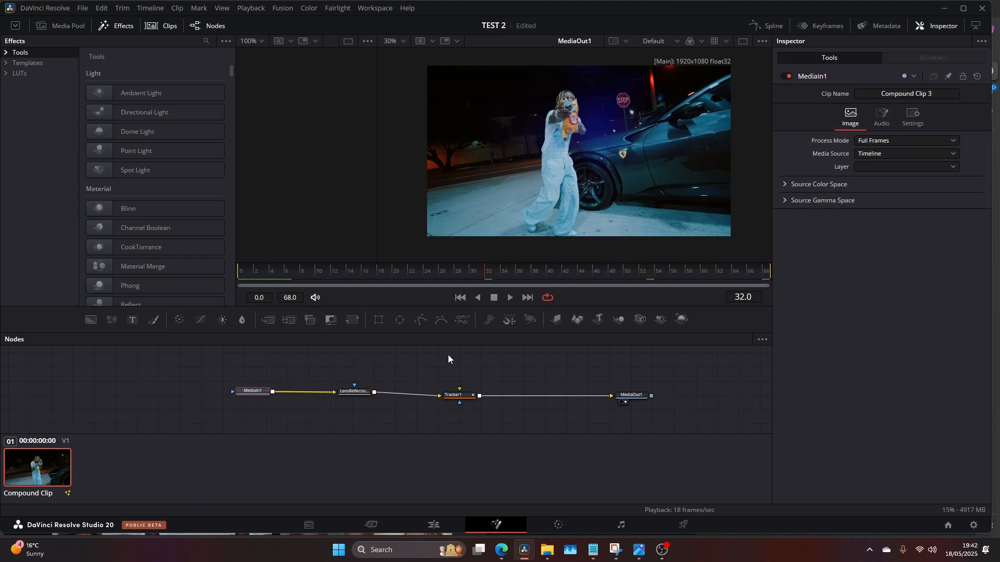
Step: Inspect LensReflections1's isolation settings and link its Lens Center to the Tracker1 path
click(353, 391)
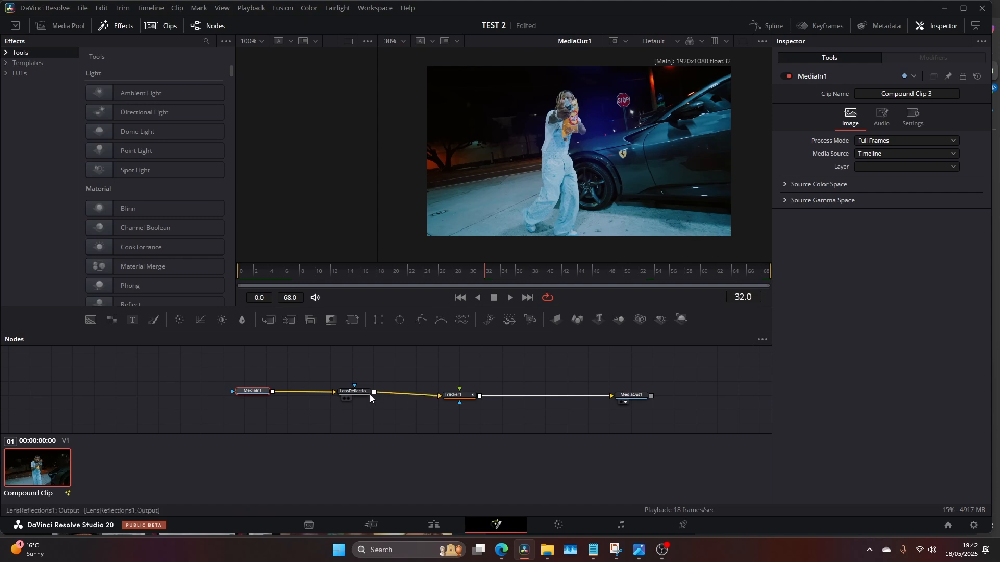
click(354, 391)
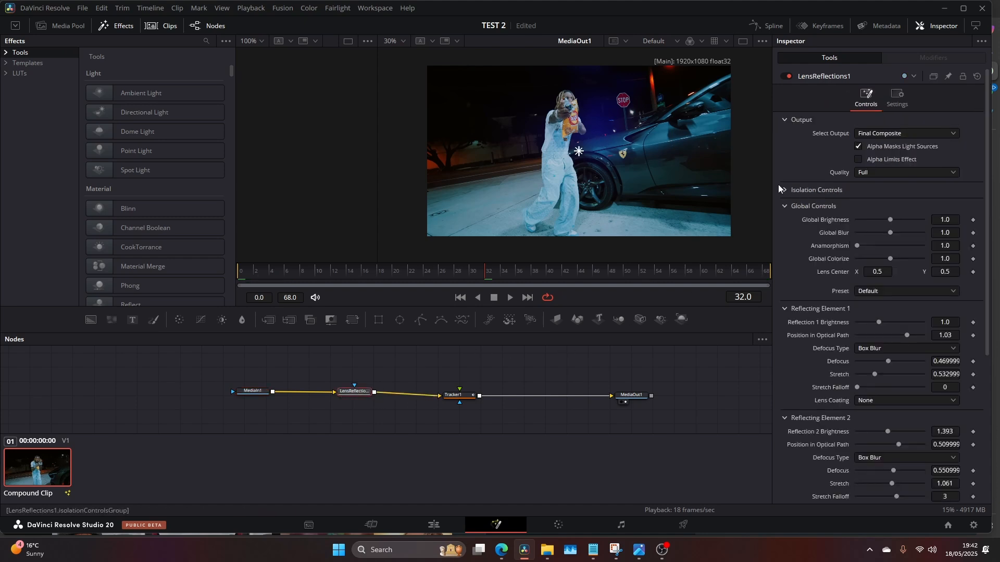
click(786, 190)
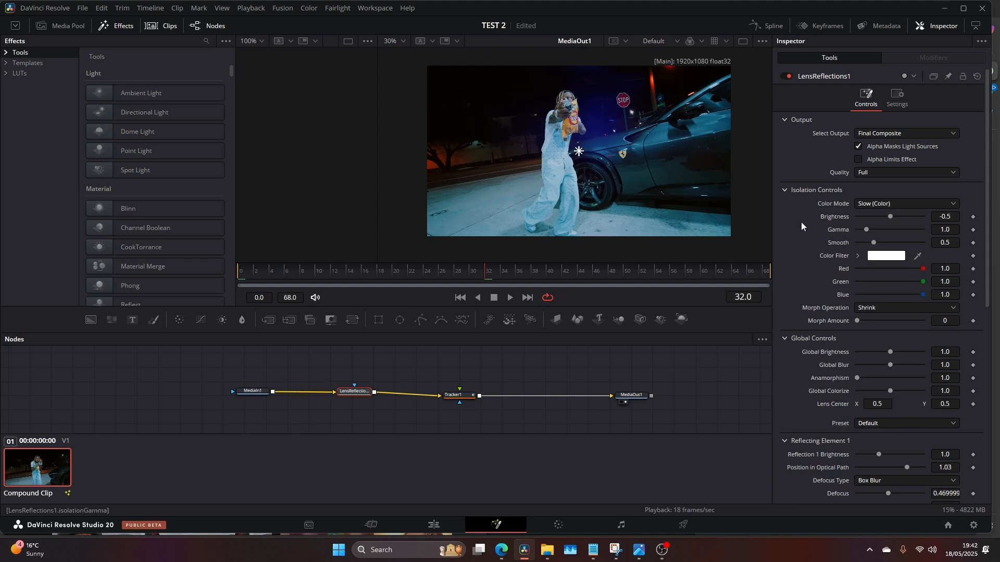
right_click(877, 279)
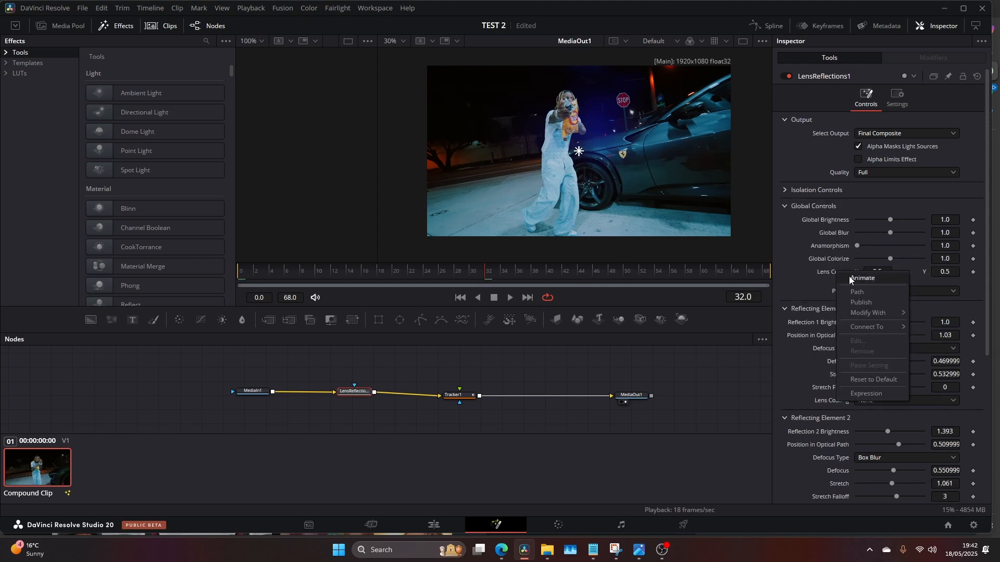
mouse_move(867, 327)
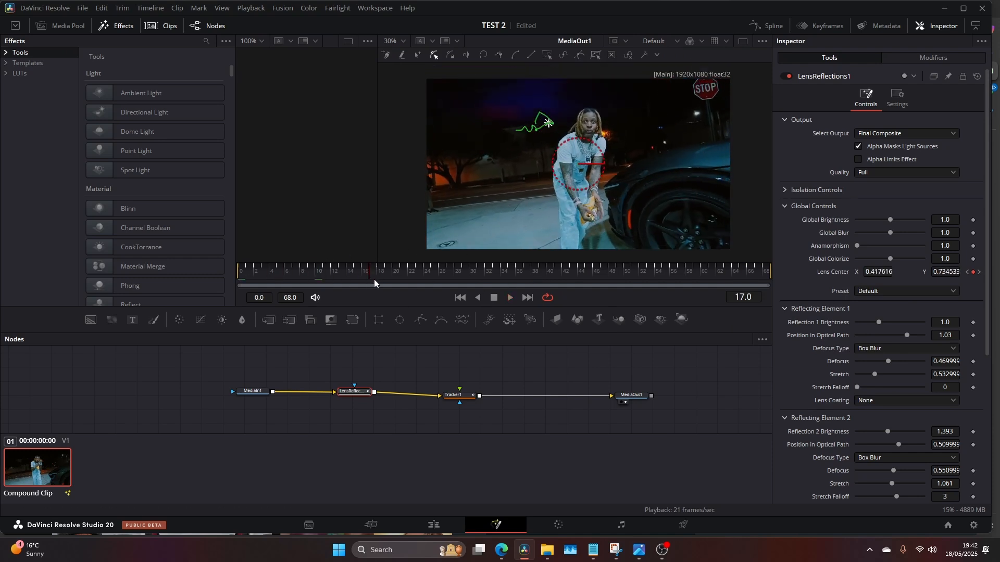
click(569, 270)
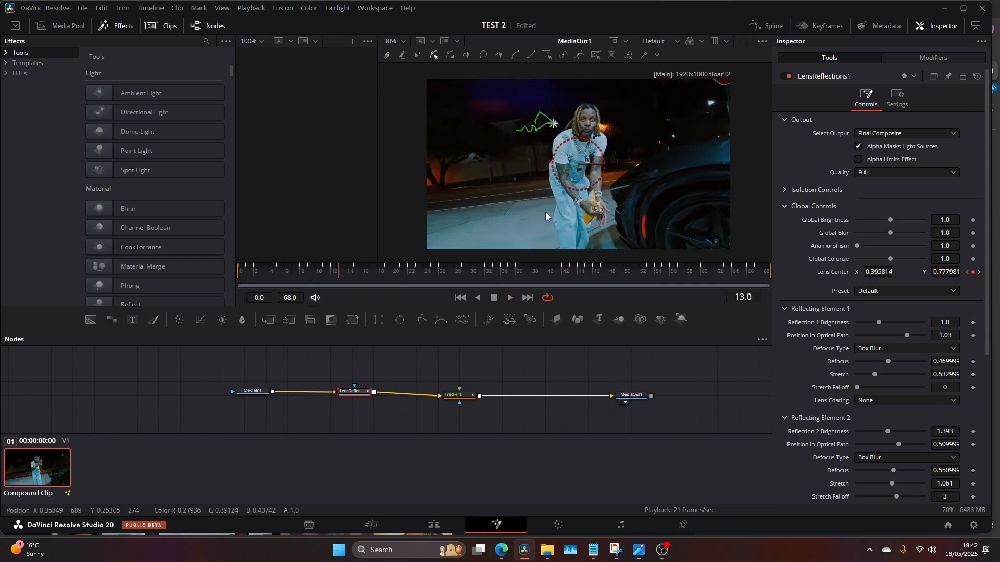
click(509, 297)
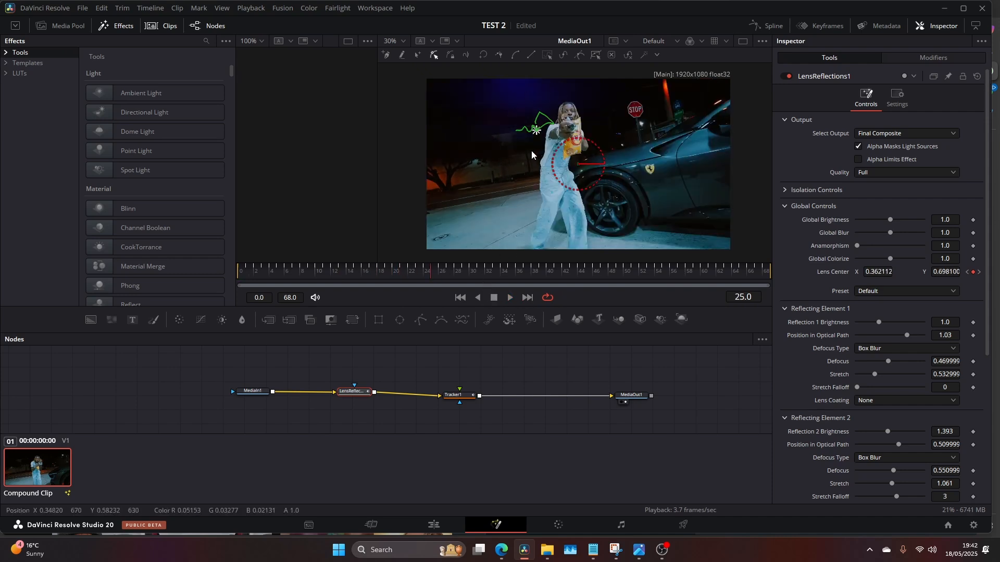
mouse_move(617, 285)
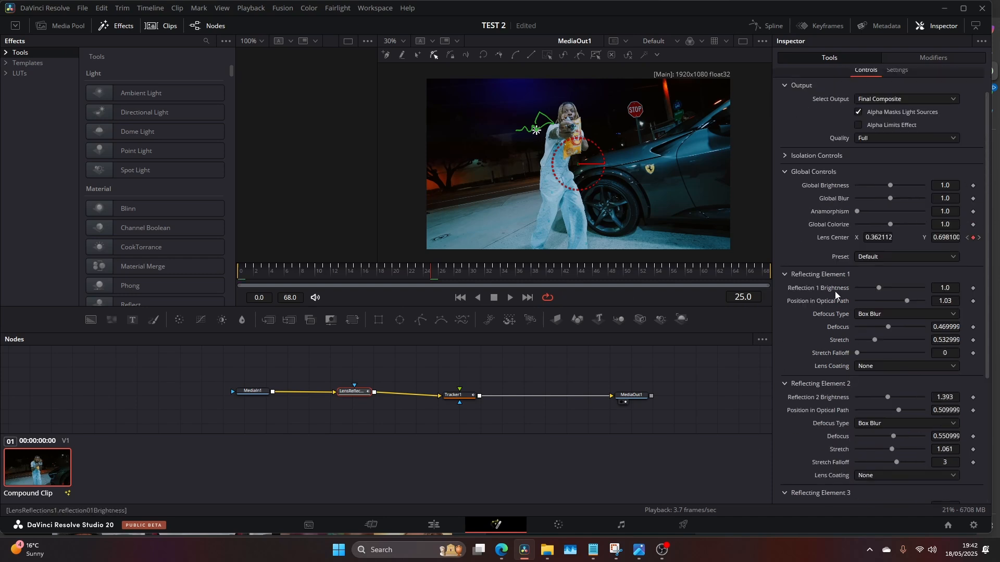
Step: Raise Reflection 1 Brightness to 3.0 and push Global Colorize up, easing it back slightly
drag(890, 288, 905, 288)
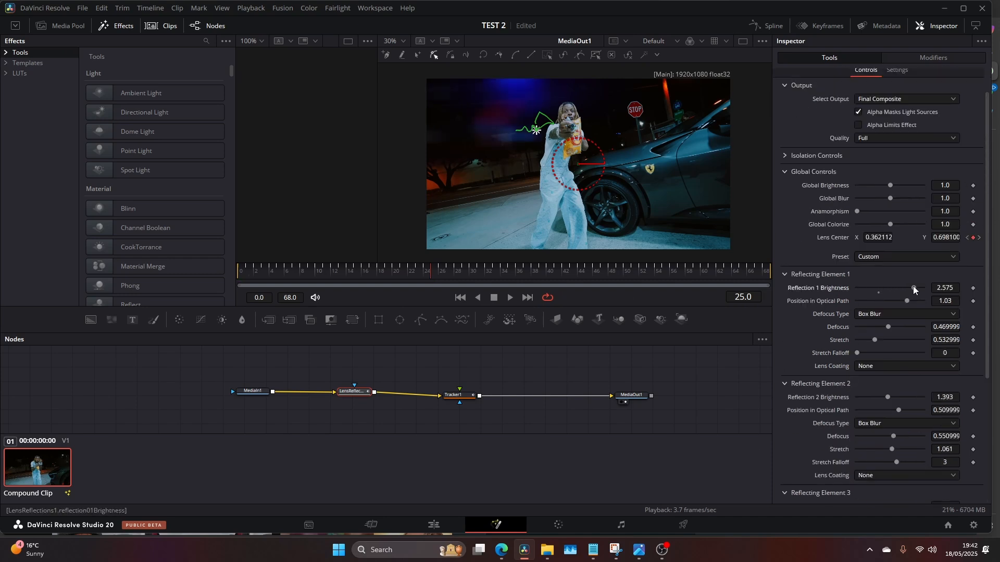
drag(899, 287, 923, 287)
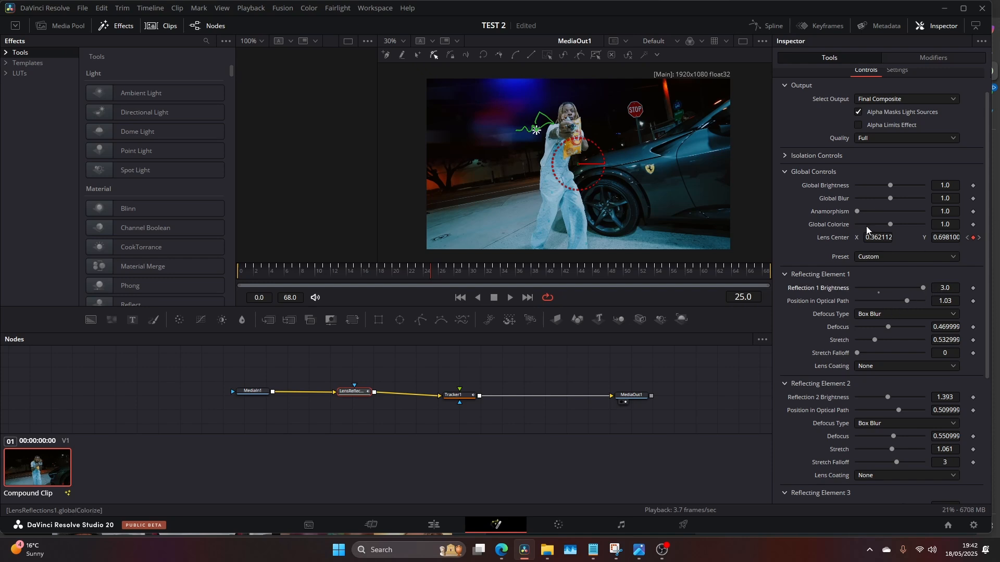
drag(891, 225, 922, 225)
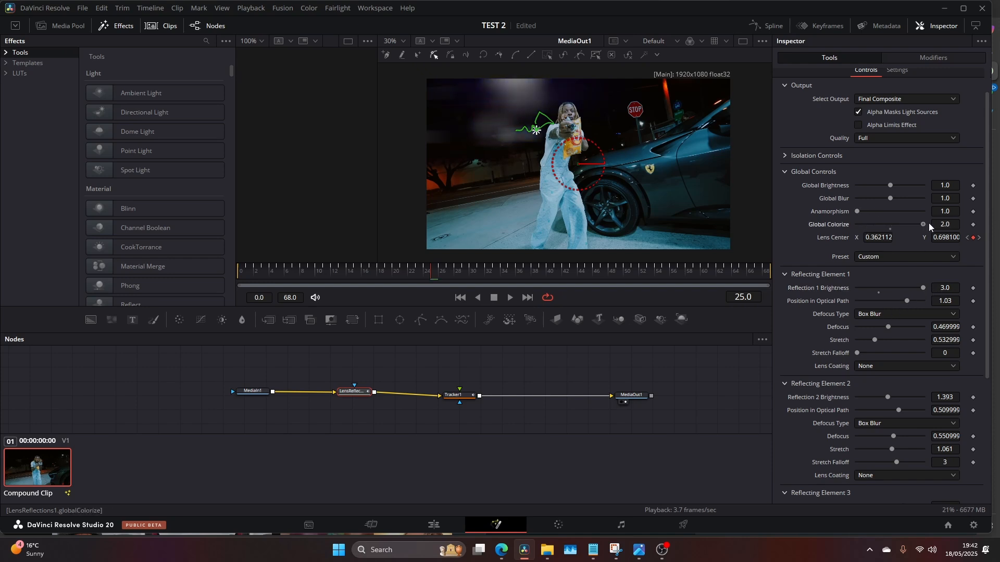
drag(922, 225, 916, 225)
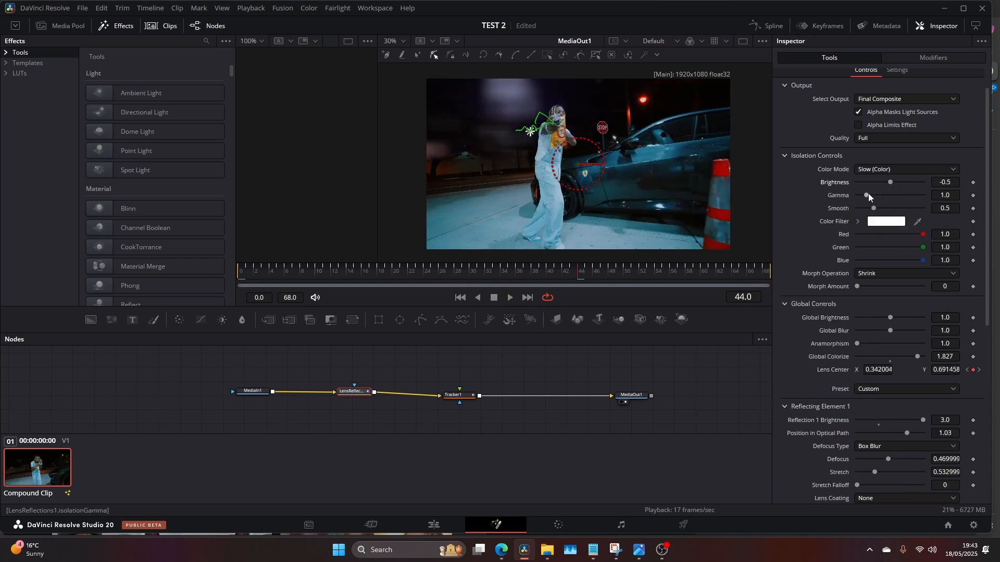
Step: Choose a purple Color Filter in Isolation Controls and lower Global Colorize to about 1.5
click(885, 221)
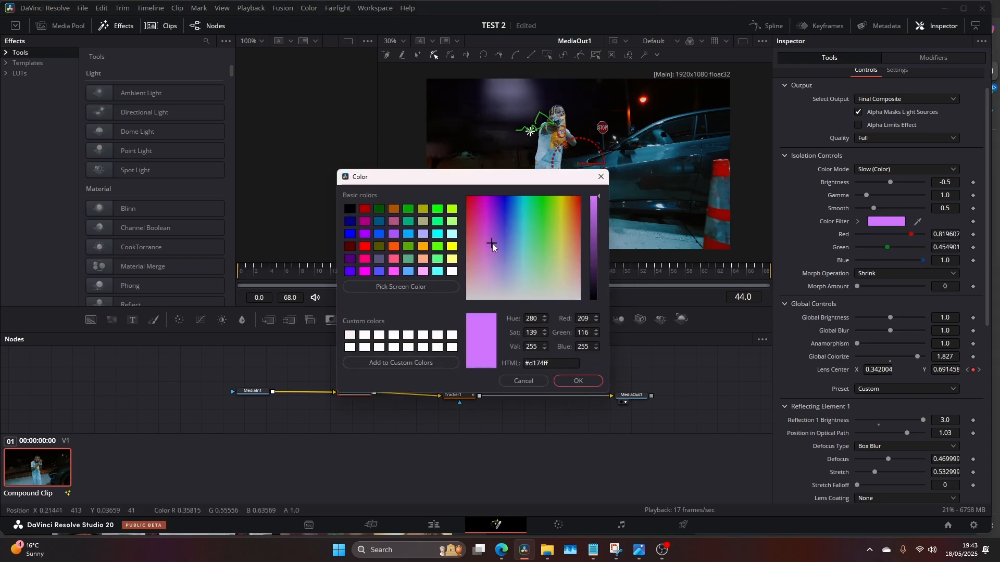
click(575, 381)
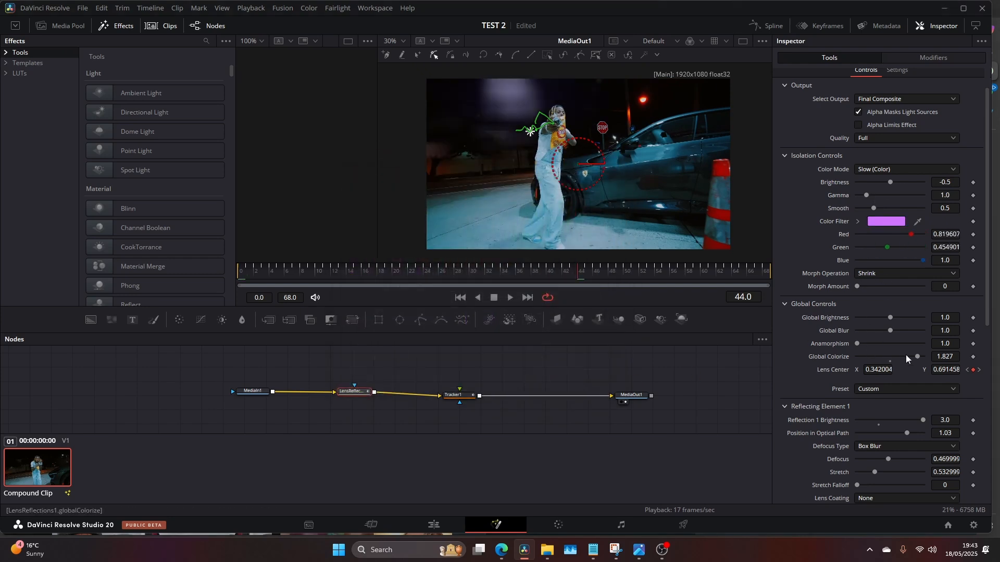
drag(917, 356, 905, 357)
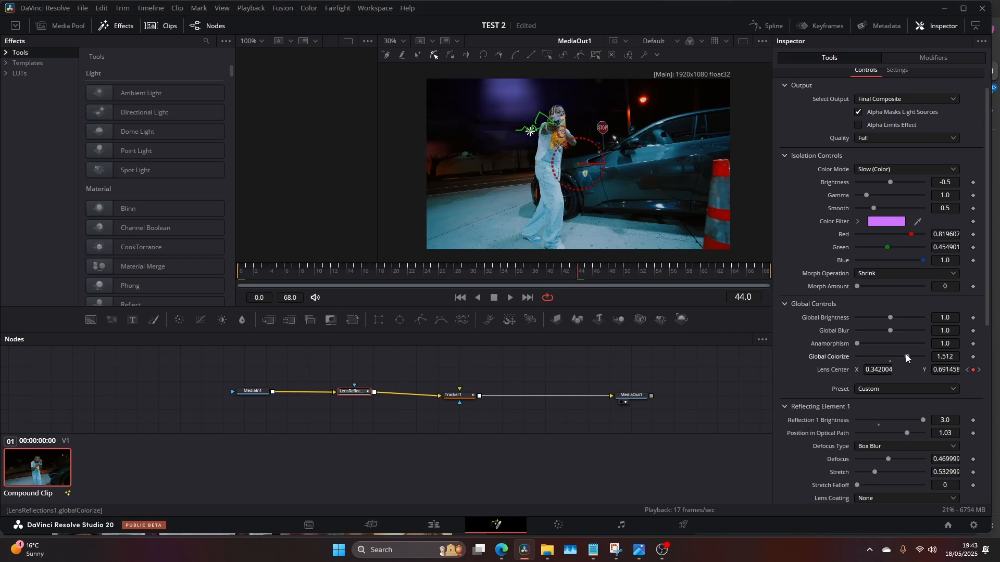
click(905, 388)
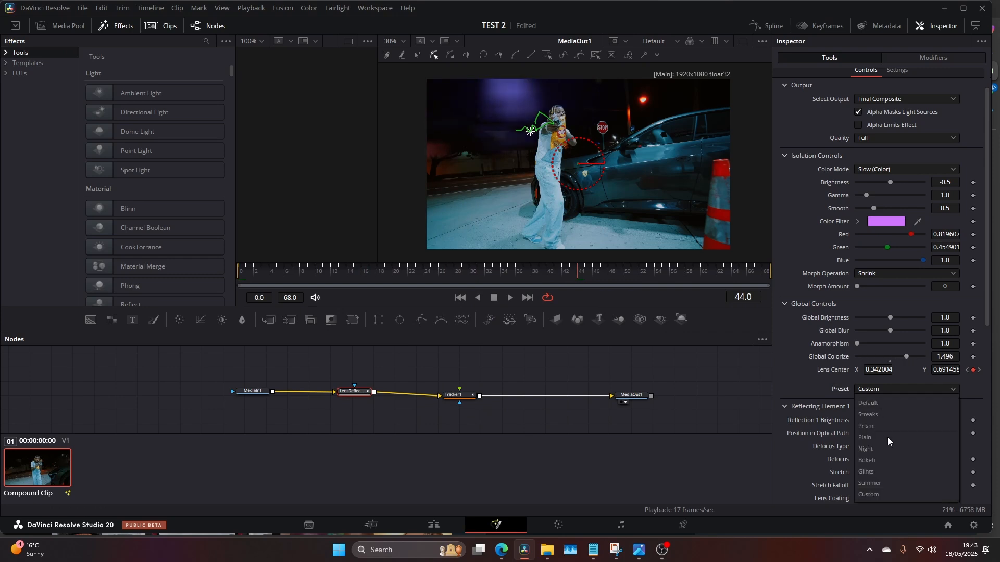
Step: Try the Bokeh preset, nudge Isolation Brightness, then try the Prism preset
click(866, 459)
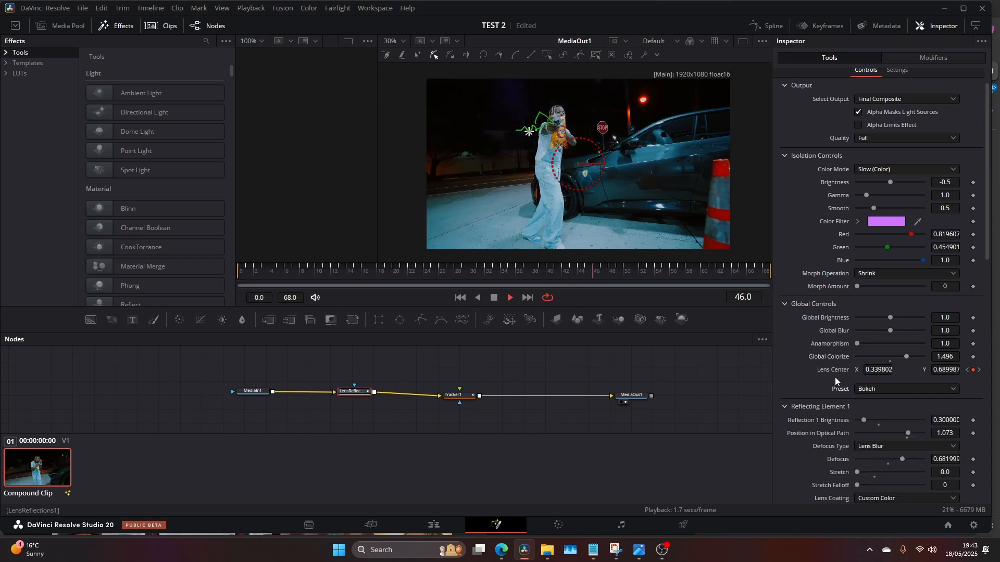
drag(889, 181, 919, 181)
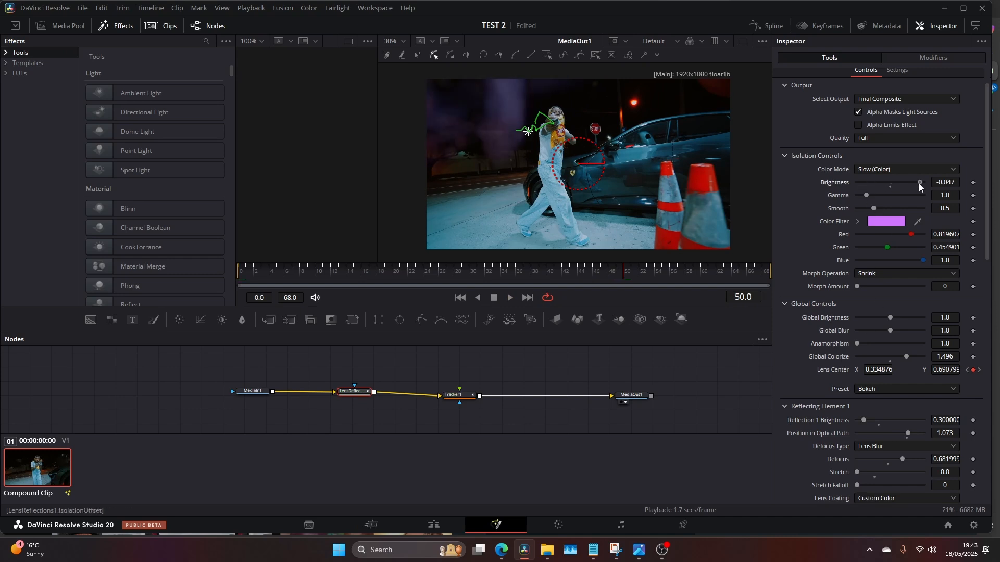
click(905, 389)
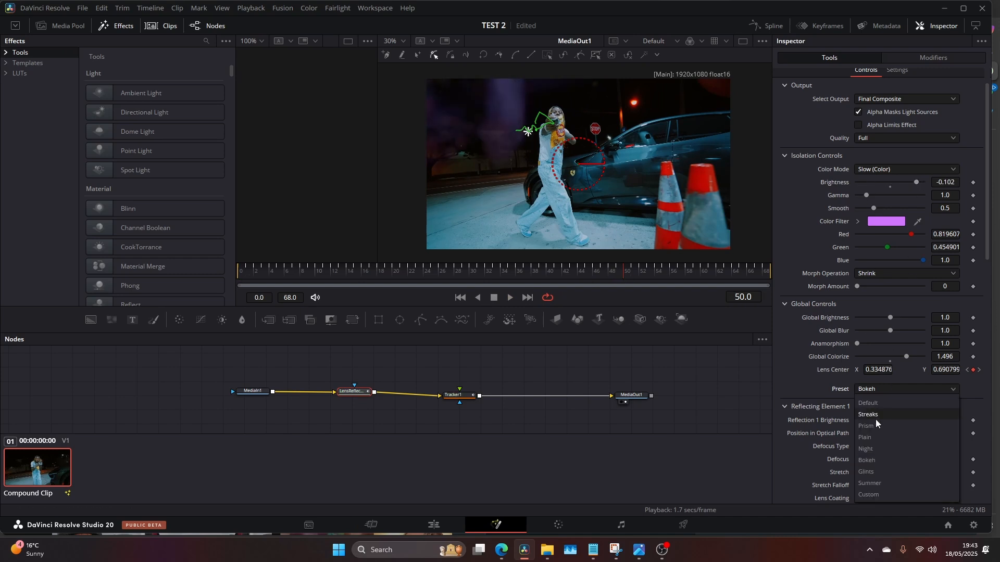
click(865, 425)
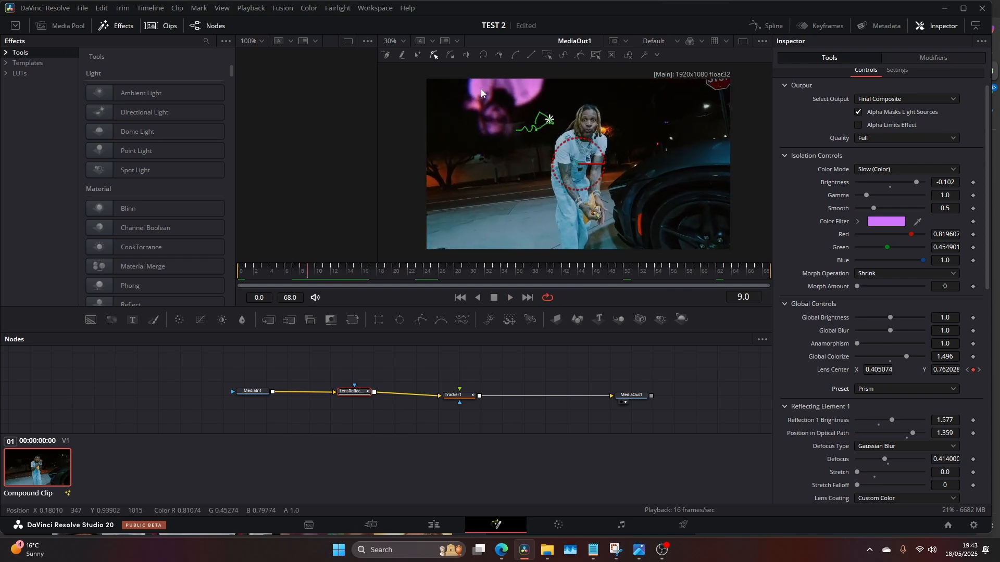
Step: Try the Plain preset, settle on Glints, and preview it on another frame
click(465, 271)
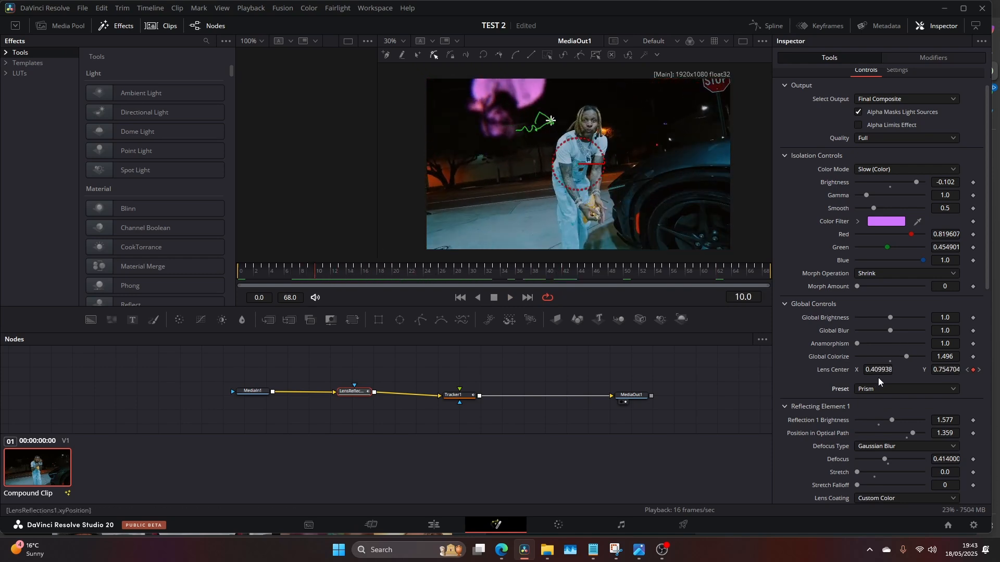
click(904, 389)
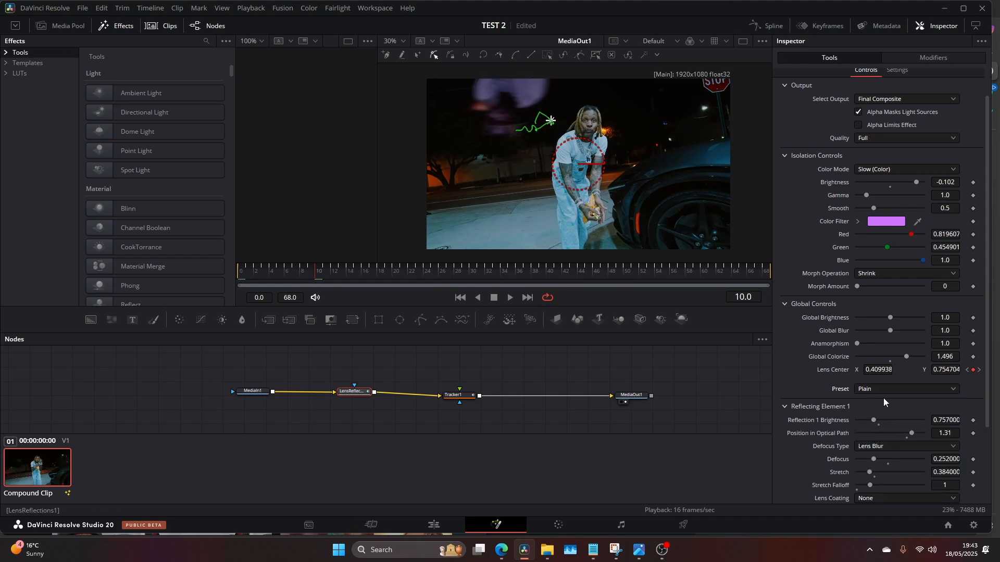
click(904, 388)
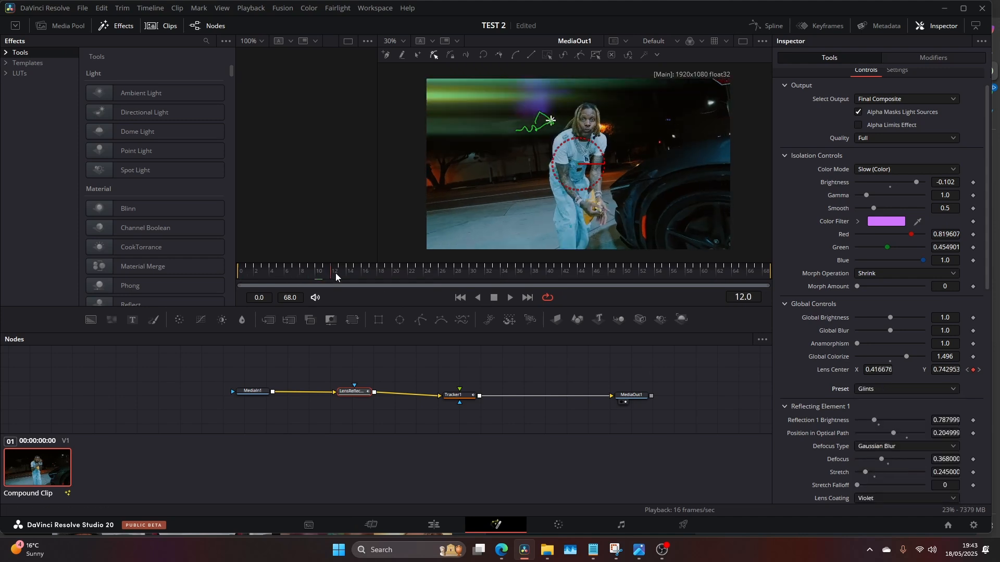
click(509, 296)
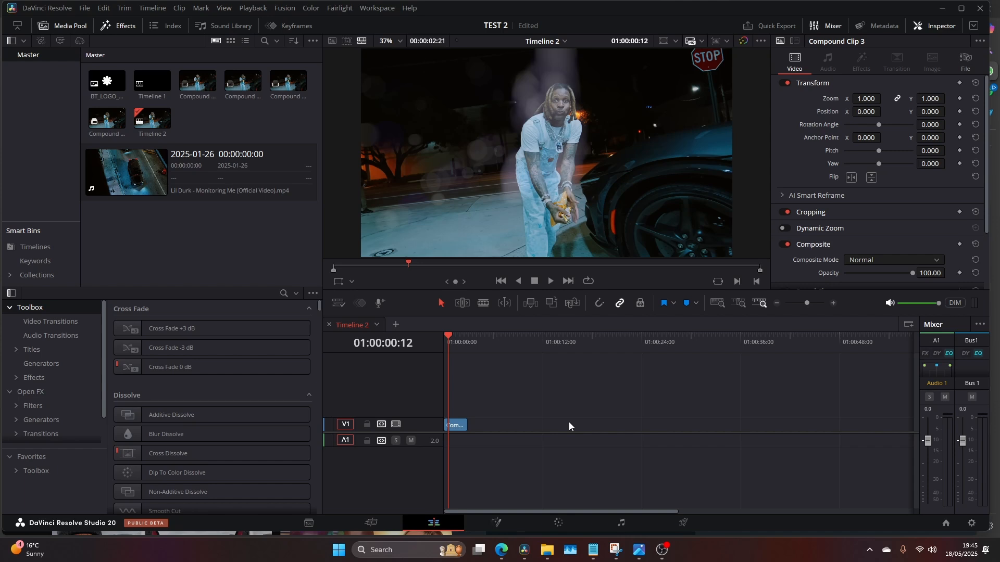
mouse_move(584, 164)
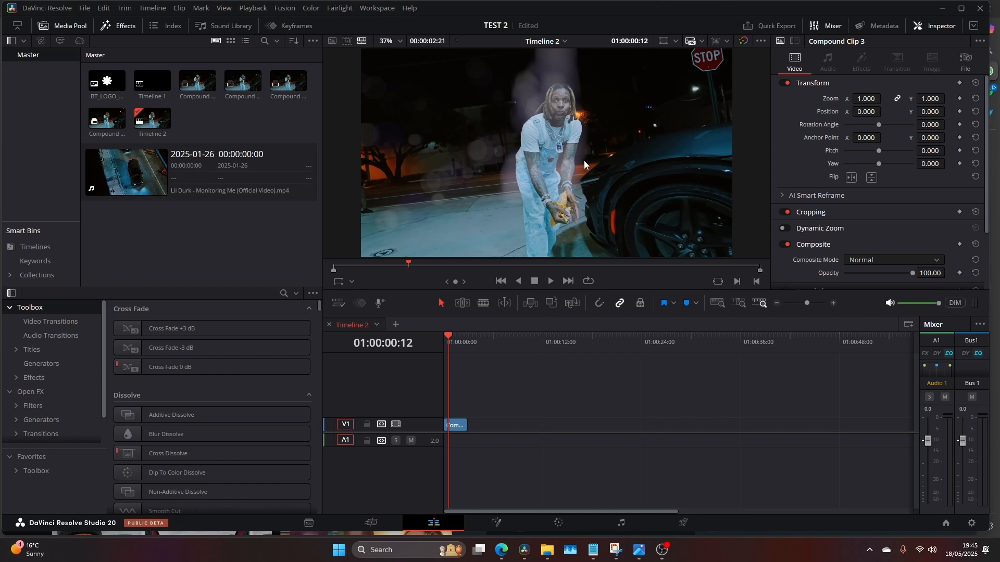
mouse_move(588, 125)
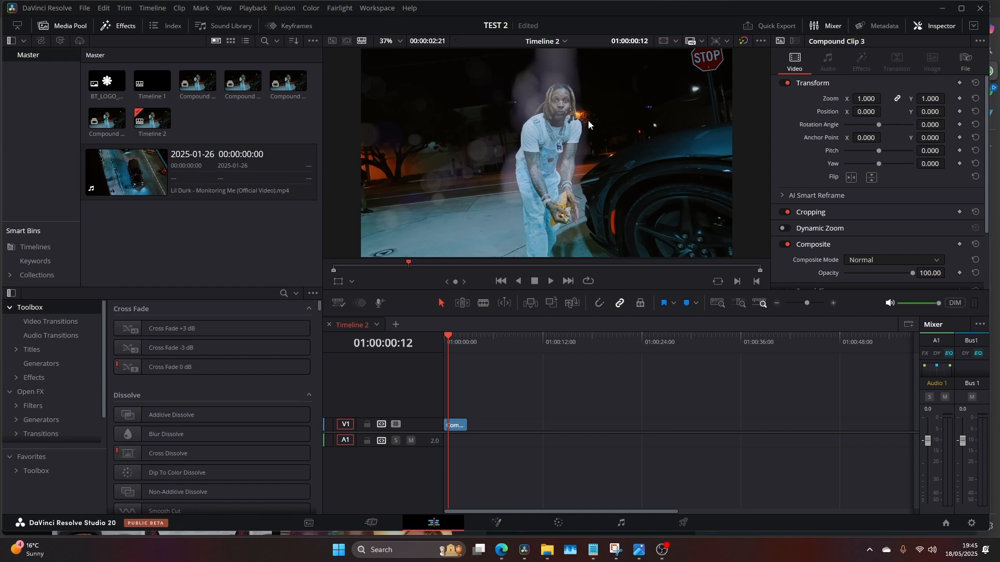
mouse_move(580, 123)
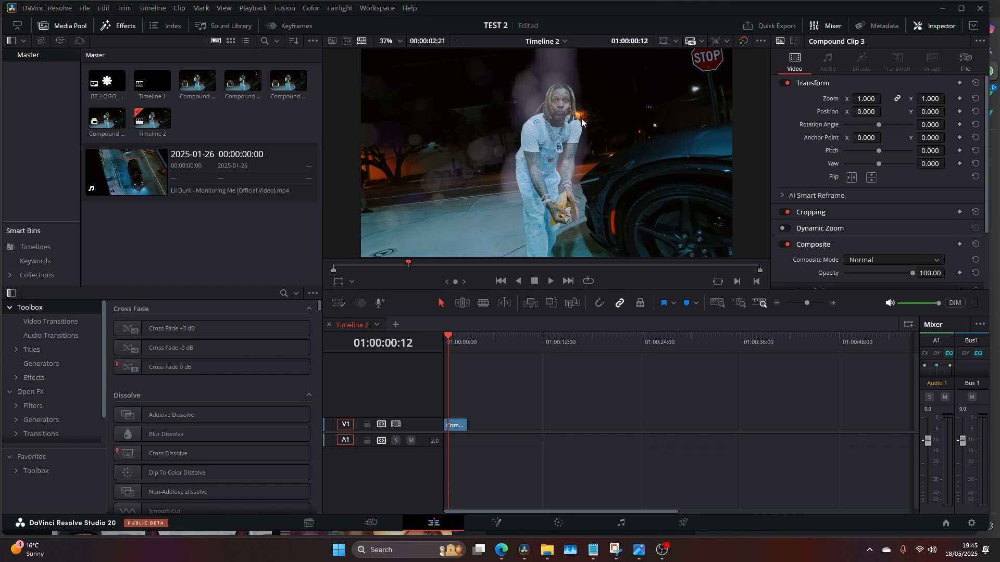